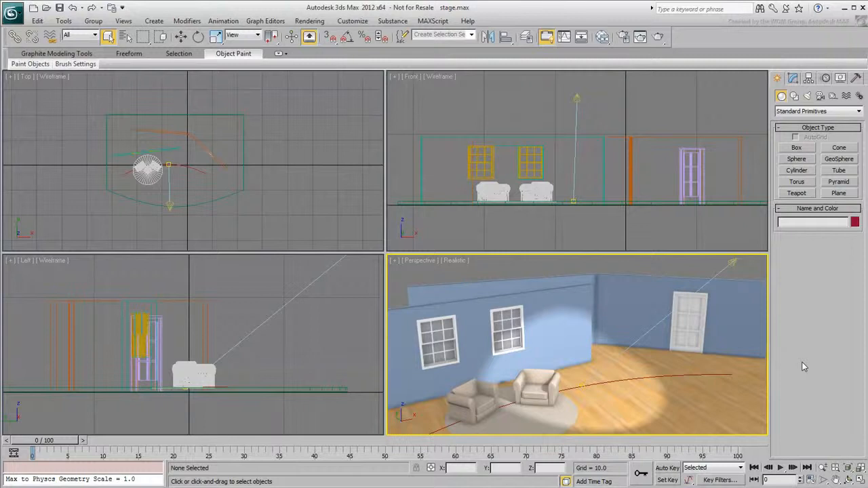
pyautogui.moveTo(692, 331)
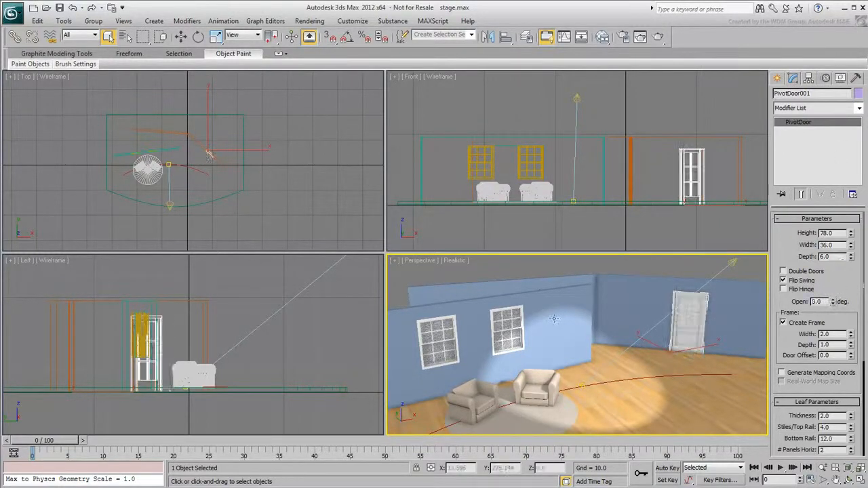
# Select PivotDoor001 to check its Open parameter before viewing Wall002's settings.
pyautogui.click(531, 163)
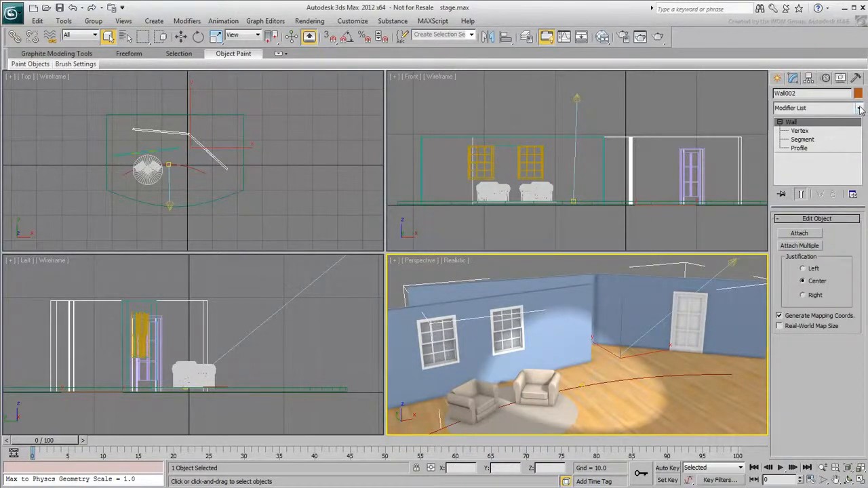
# Add an Attribute Holder modifier to Wall002 from the Modifier List.
pyautogui.click(859, 108)
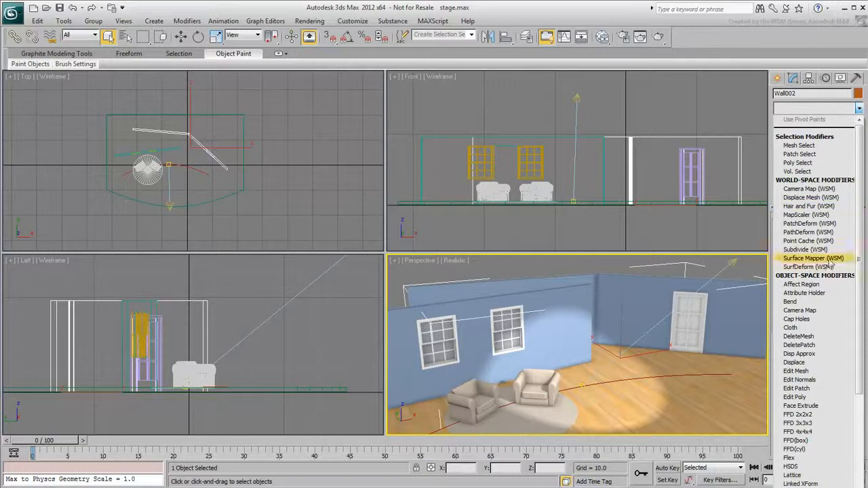
pyautogui.click(804, 292)
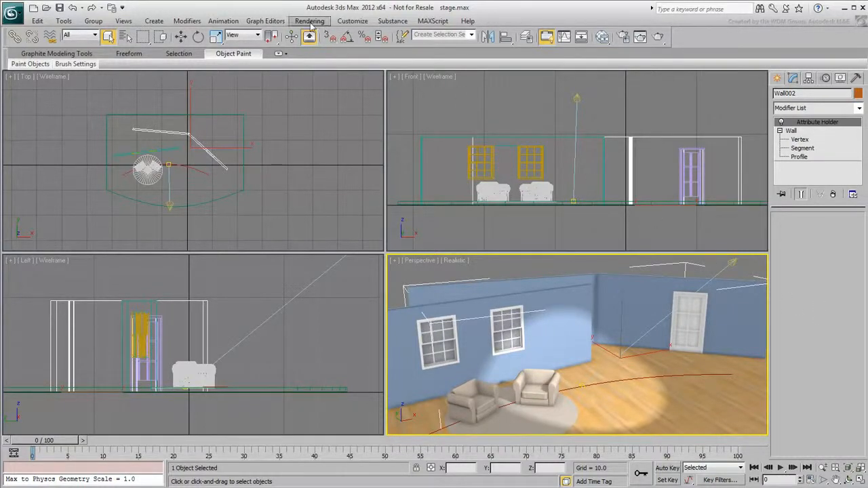
pyautogui.click(223, 21)
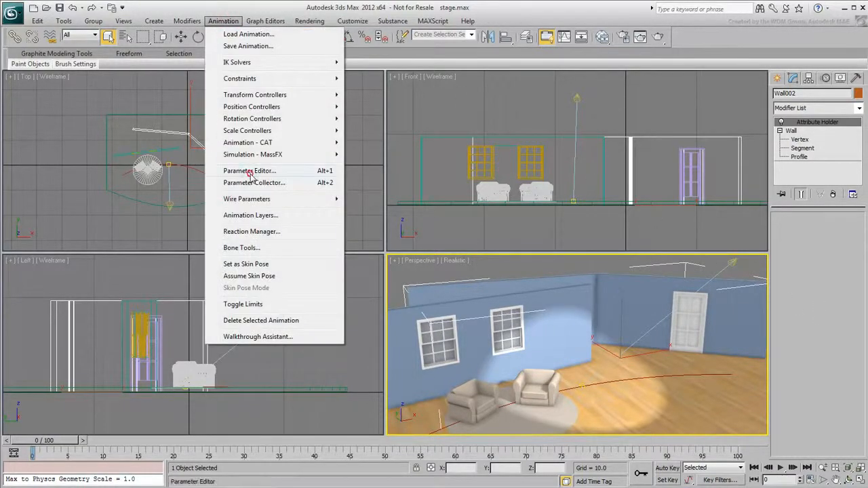
# In the Parameter Editor, define a Float slider named 'Door Opening' ranging 0 to 170.
pyautogui.click(250, 170)
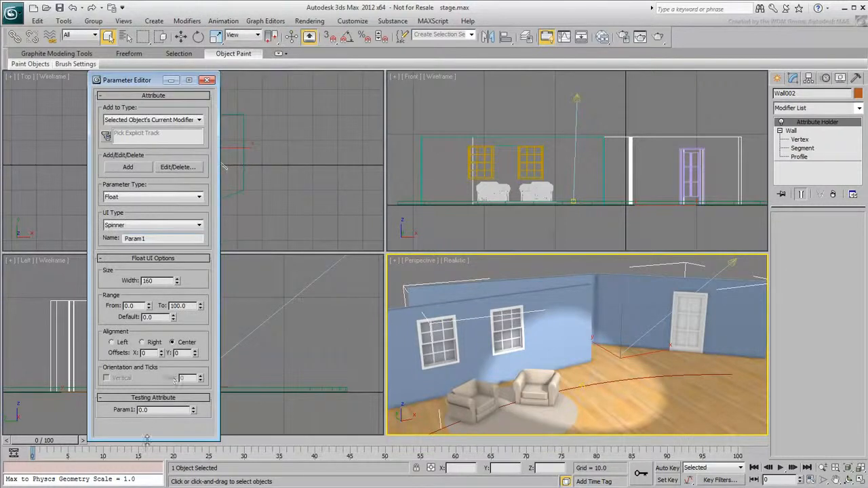
pyautogui.moveTo(680, 366)
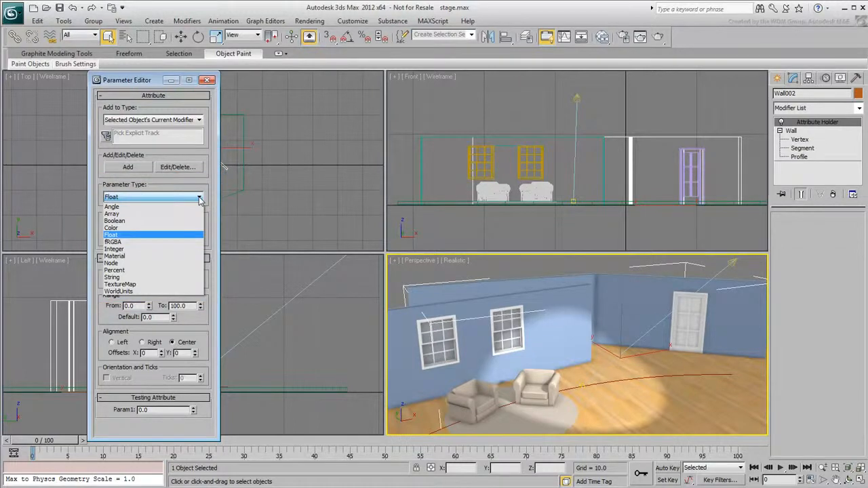
pyautogui.click(111, 235)
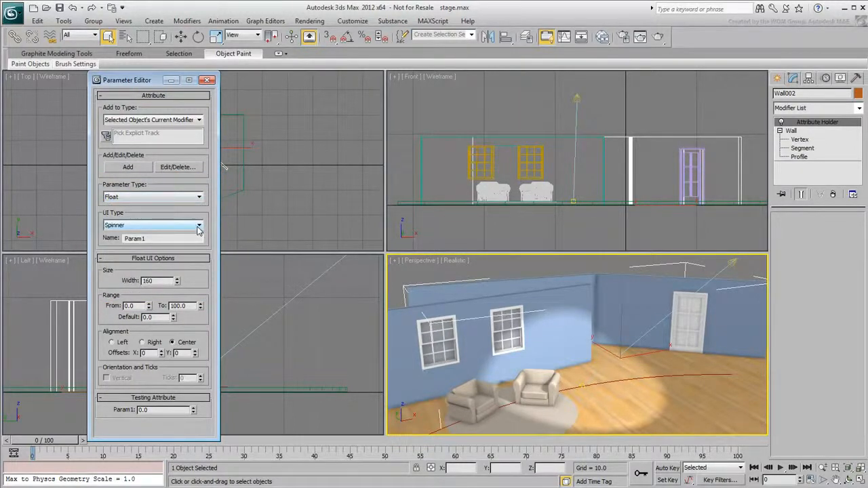
pyautogui.click(199, 225)
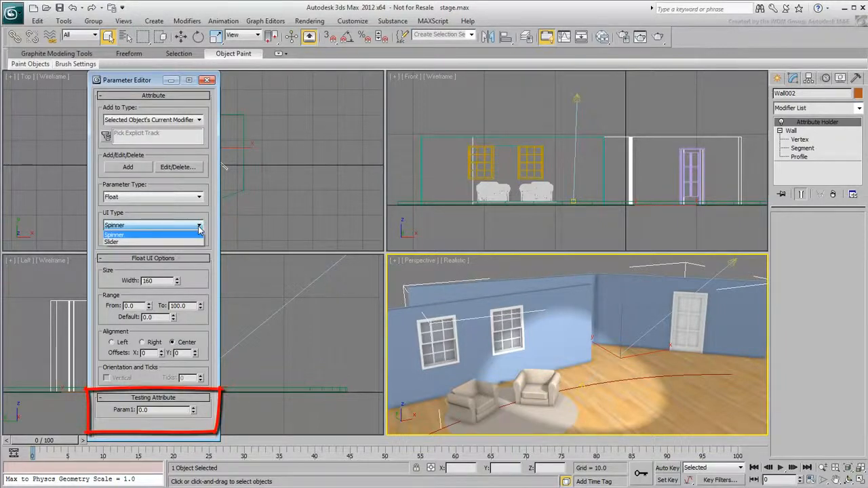
pyautogui.click(111, 242)
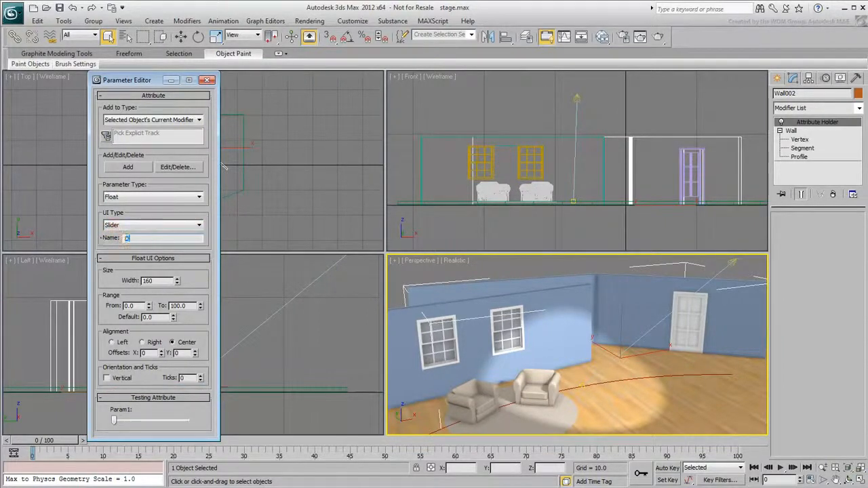
pyautogui.write('Door Opening')
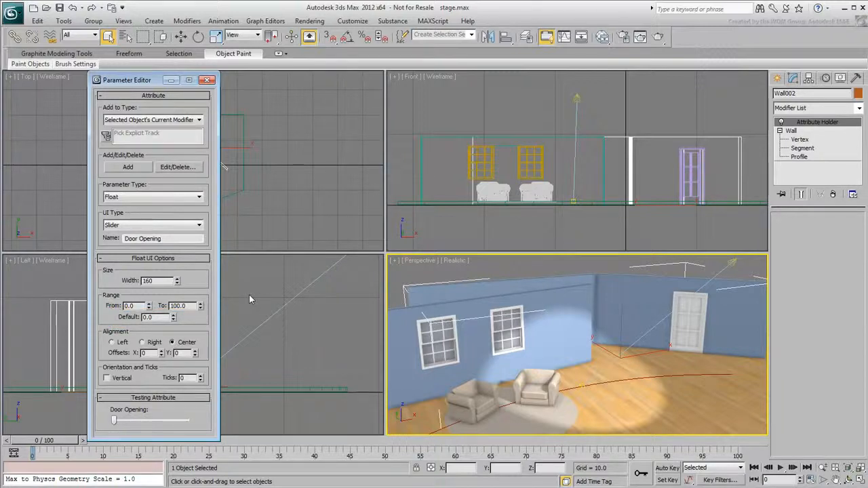
pyautogui.click(187, 305)
pyautogui.write('170')
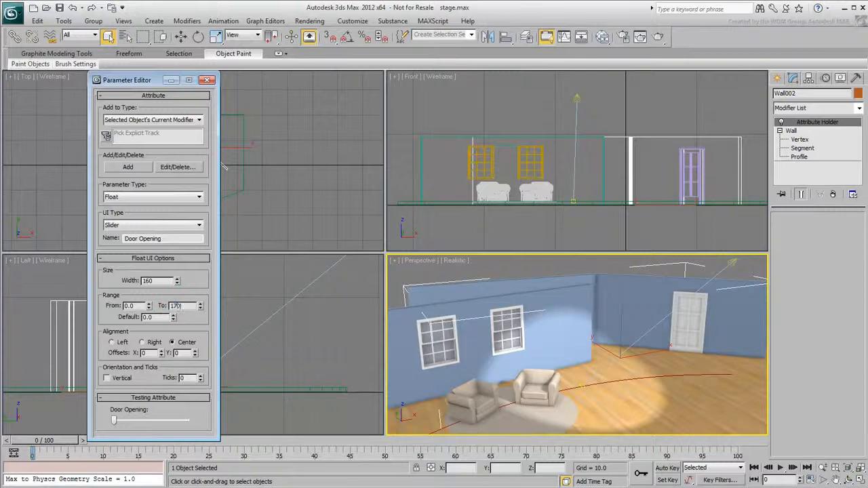
pyautogui.tripleClick(179, 306)
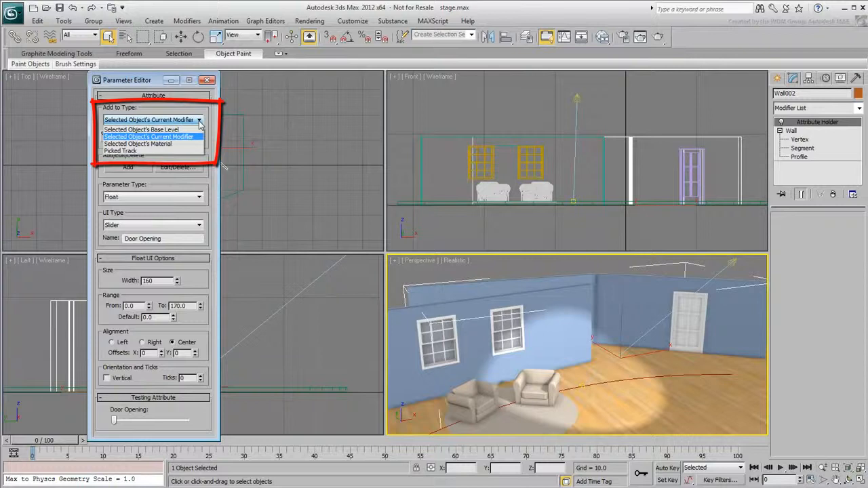
pyautogui.click(149, 136)
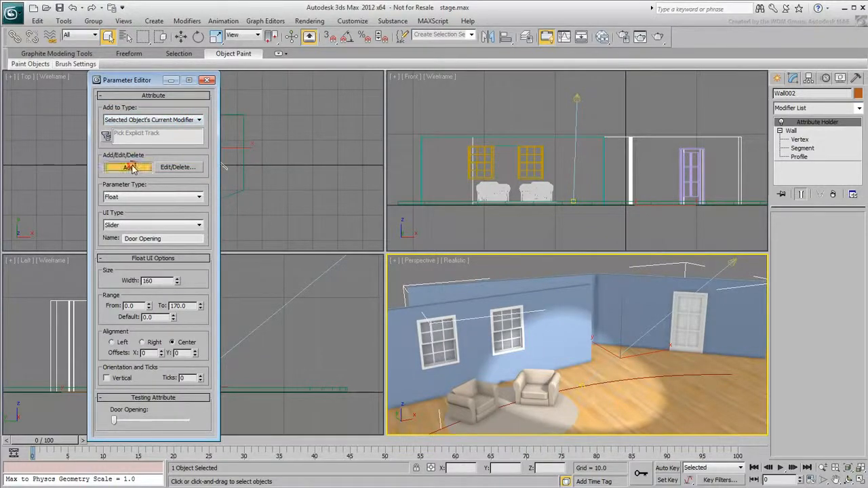
# Add Door Opening to the wall and pick it as the wire source for PivotDoor001.
pyautogui.click(128, 166)
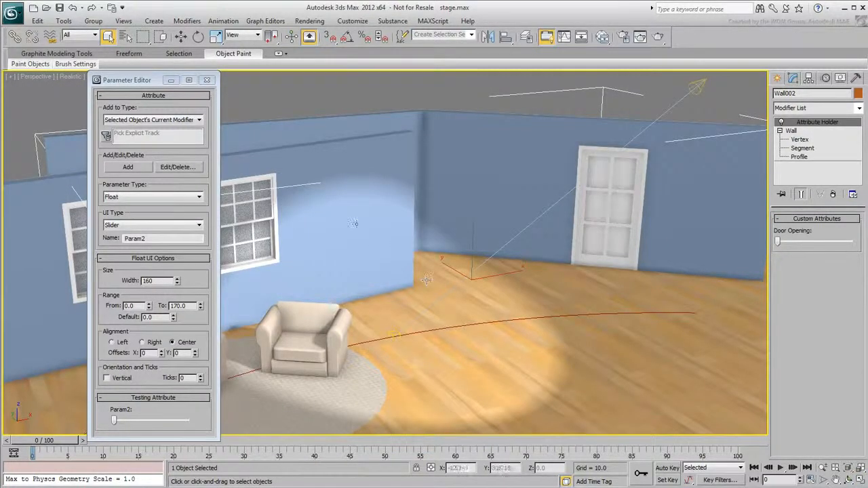
pyautogui.rightClick(427, 278)
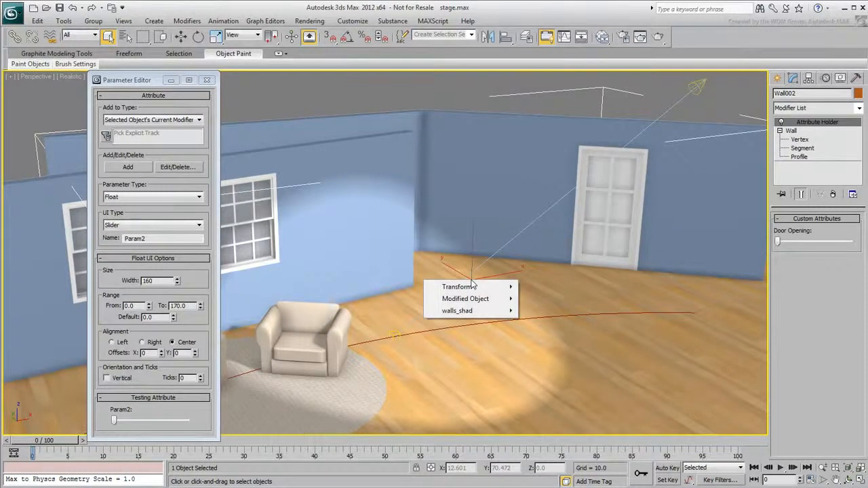
pyautogui.moveTo(466, 299)
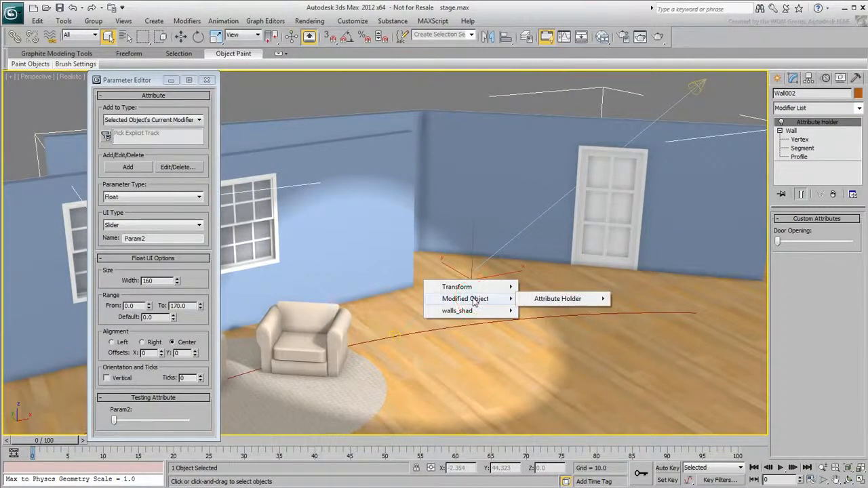
pyautogui.moveTo(558, 299)
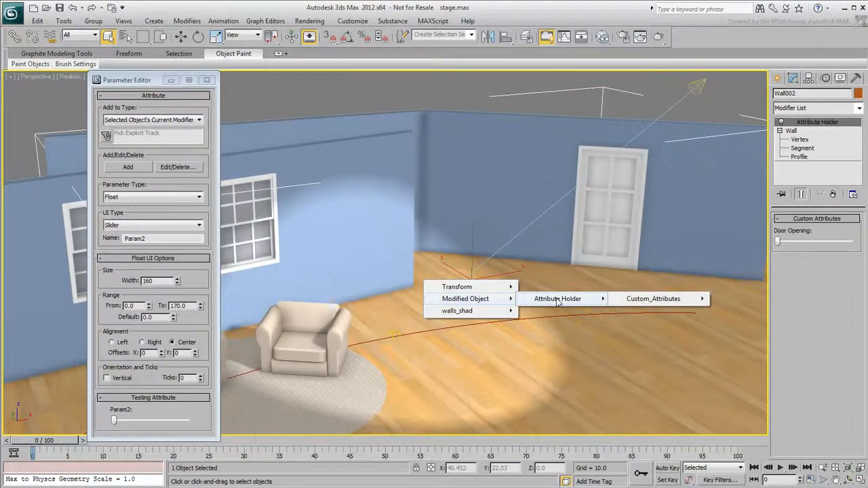
pyautogui.moveTo(653, 298)
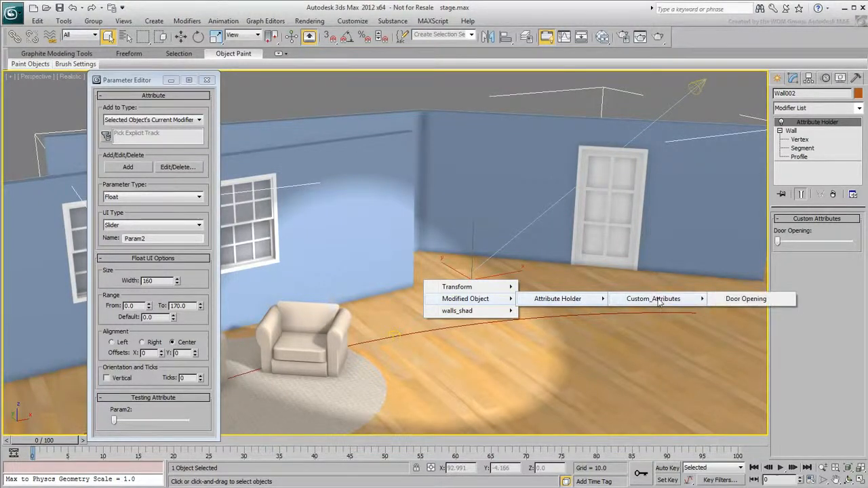
pyautogui.moveTo(745, 298)
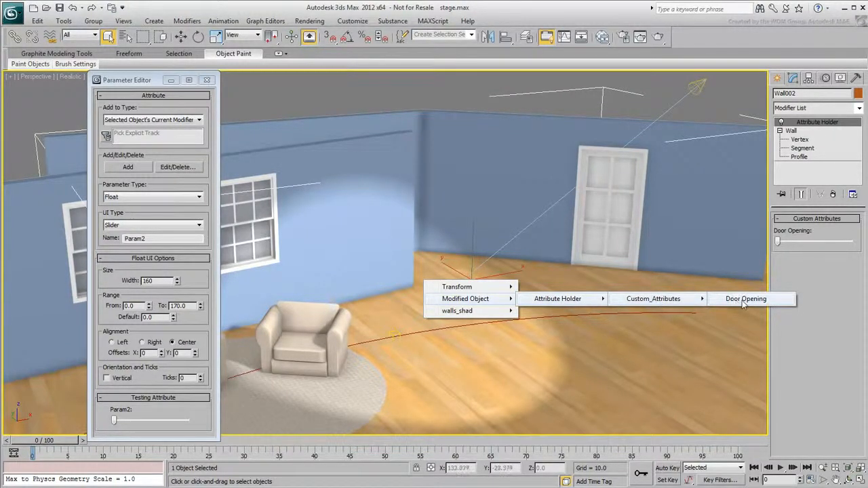
pyautogui.click(746, 299)
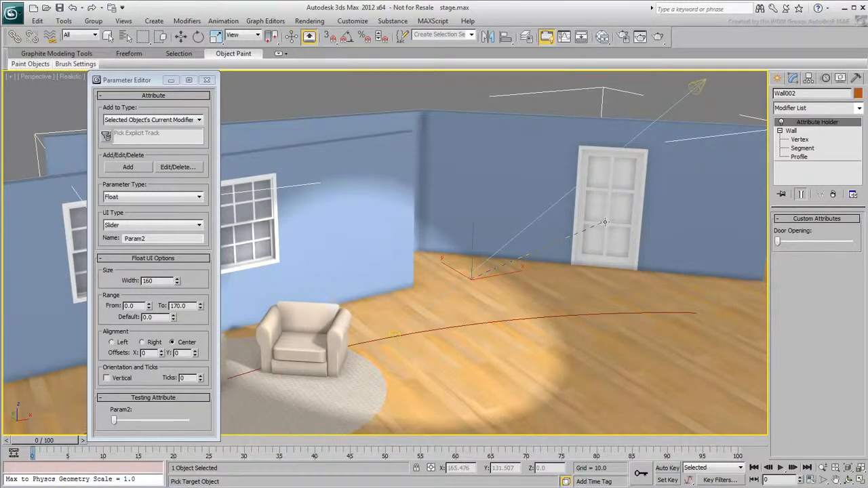
pyautogui.rightClick(603, 222)
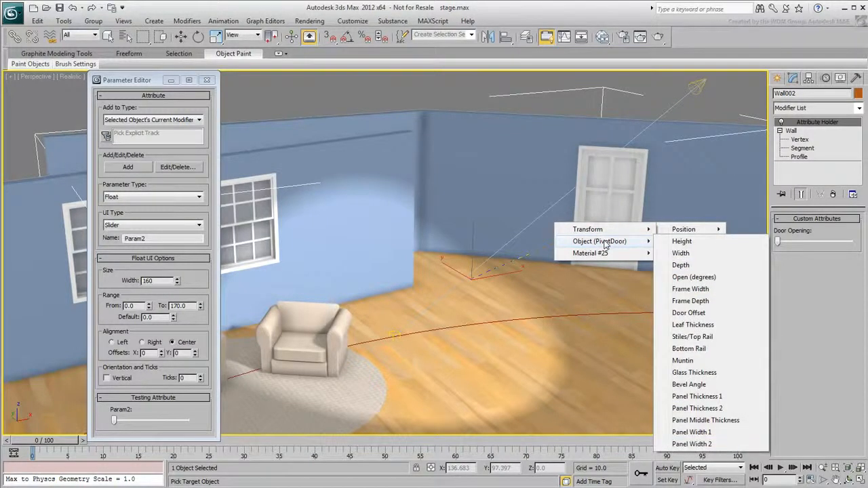
pyautogui.moveTo(689, 283)
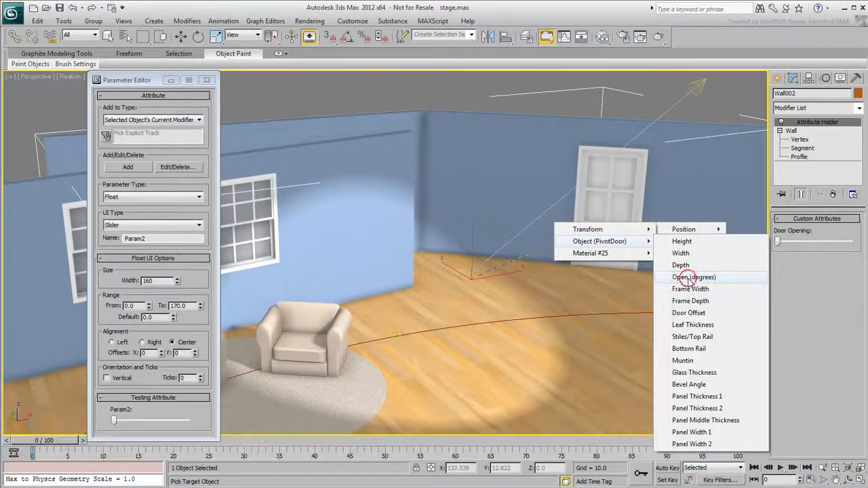
# Wire Door Opening two-way to PivotDoor001's Open (degrees) and close the wiring dialog.
pyautogui.click(693, 277)
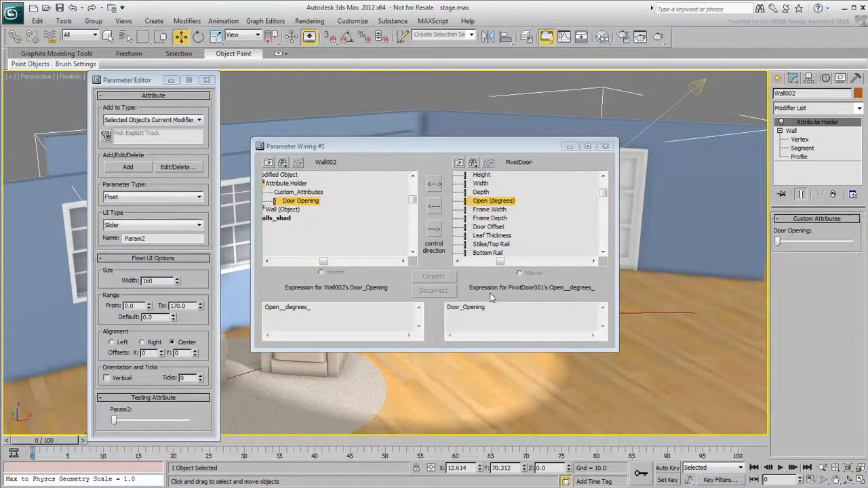
pyautogui.moveTo(497, 299)
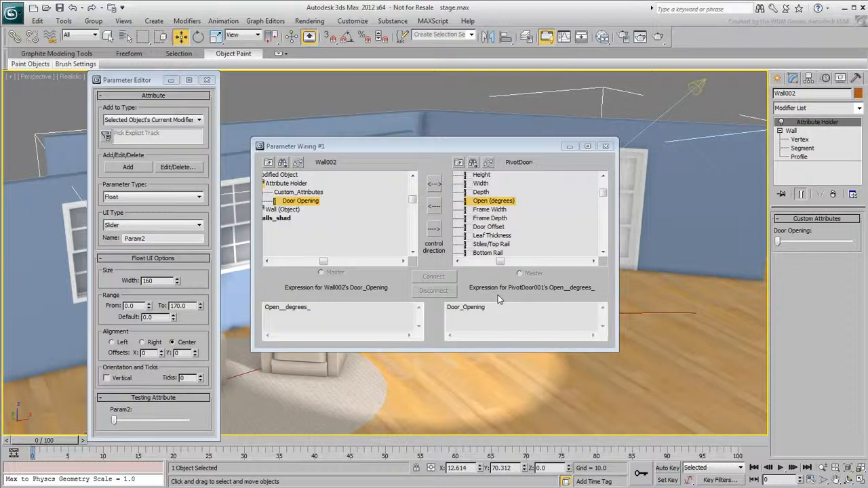
pyautogui.click(434, 230)
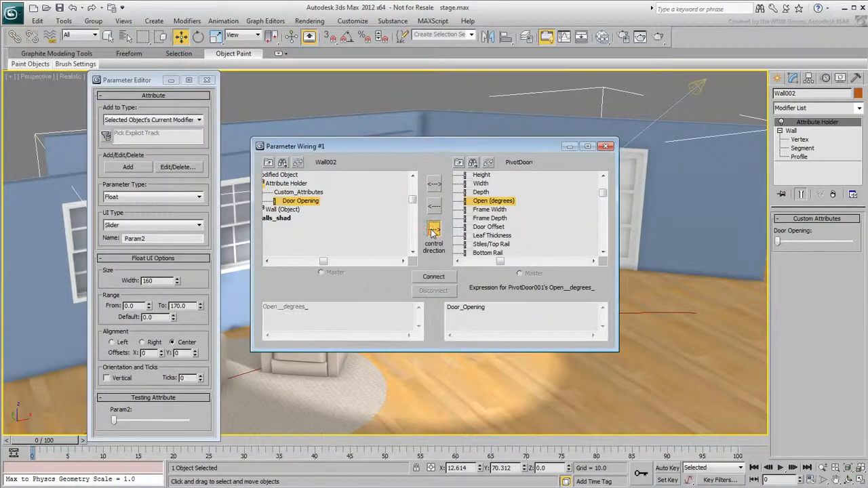
pyautogui.click(434, 218)
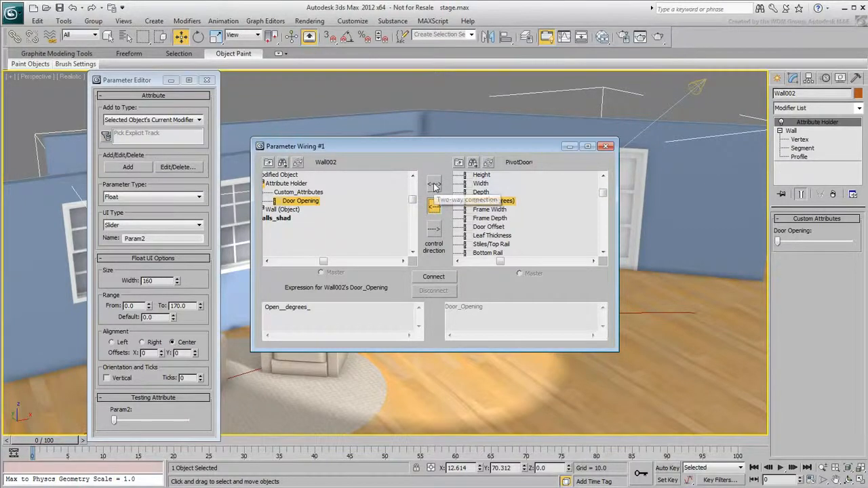
pyautogui.click(493, 200)
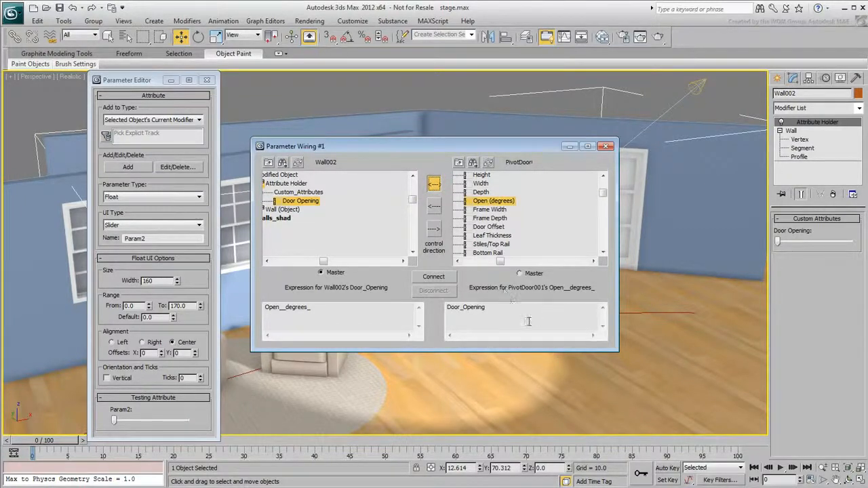
pyautogui.click(434, 277)
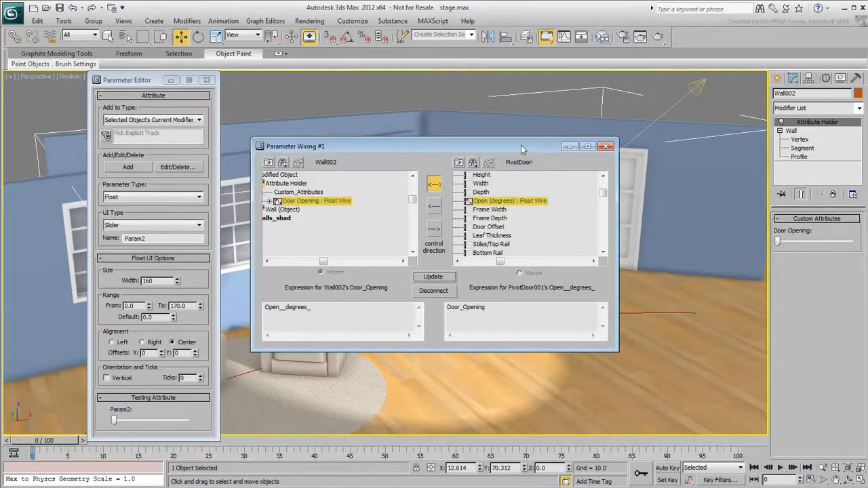
pyautogui.moveTo(295, 146); pyautogui.dragTo(183, 266)
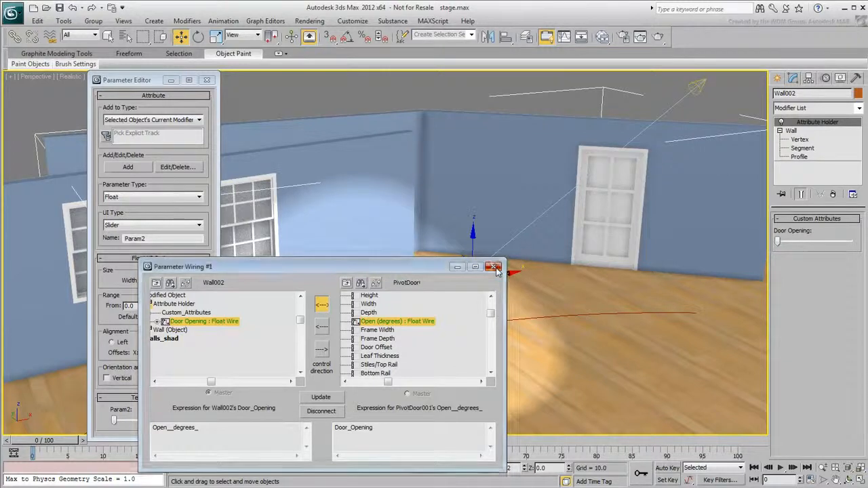
pyautogui.click(494, 267)
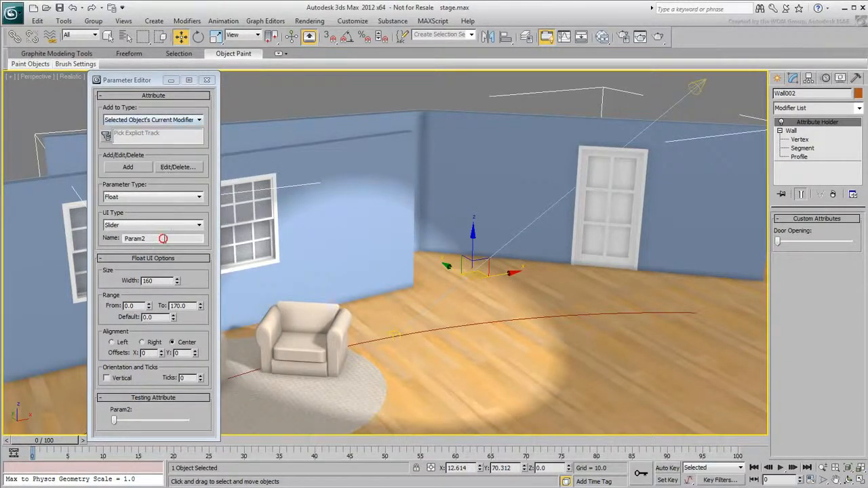
# Add a 'Window 1 Open' slider with range 0 to 90 to the wall.
pyautogui.write('Windo')
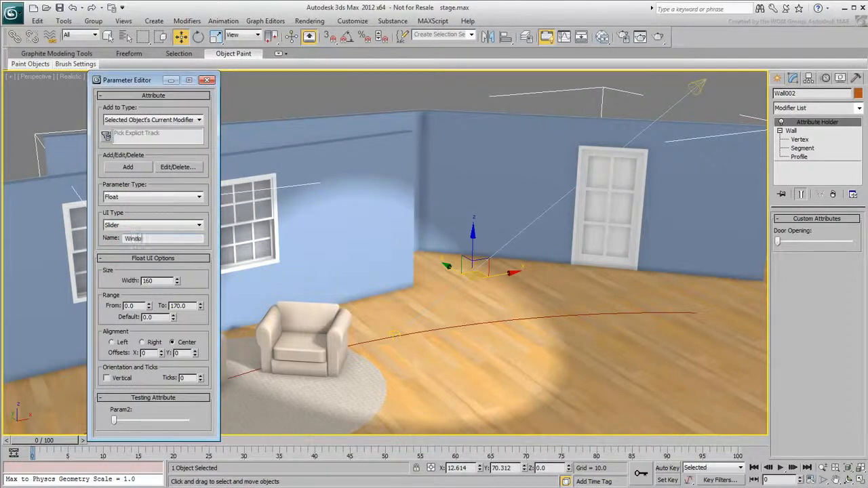
pyautogui.write('Window 1 Open')
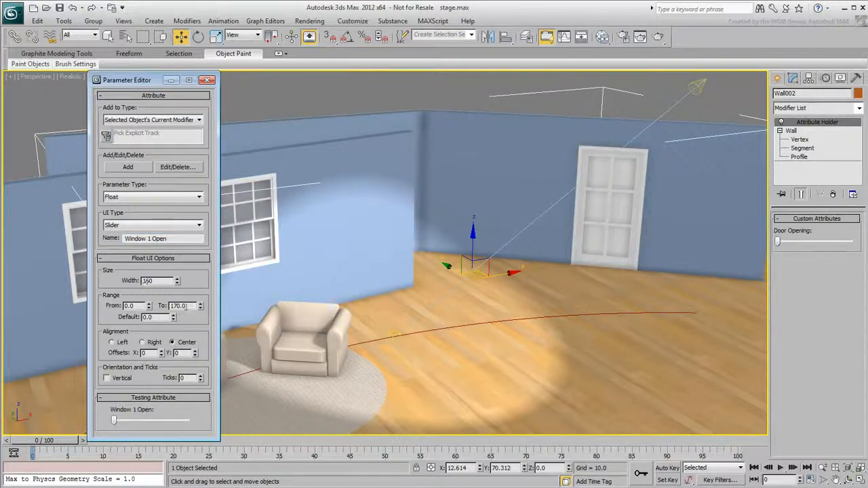
pyautogui.write('90')
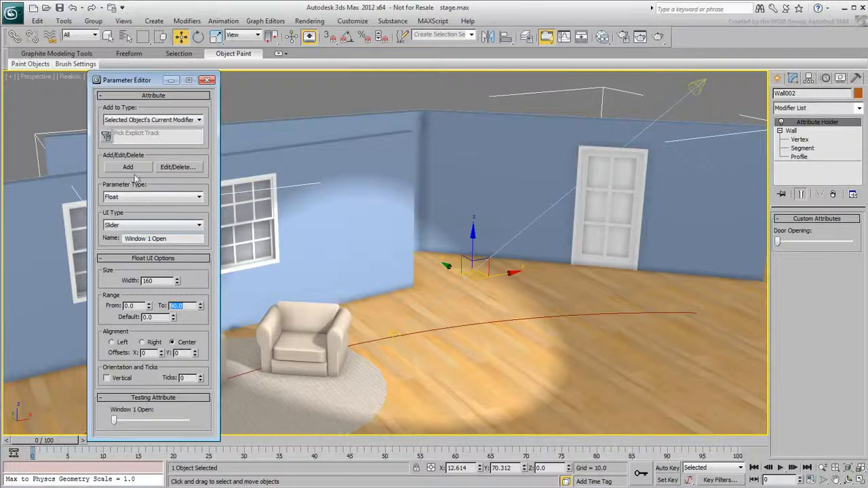
pyautogui.click(127, 167)
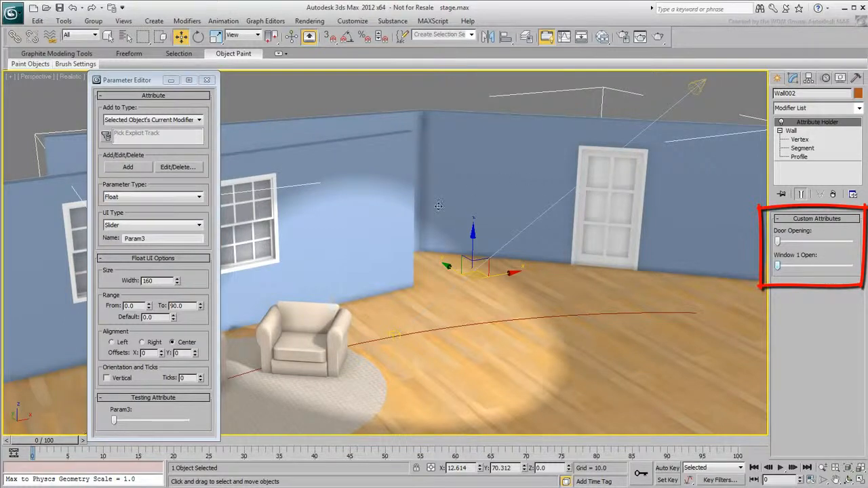
# Wire the wall's Window 1 Open attribute to the sliding window's Percent Open.
pyautogui.rightClick(471, 280)
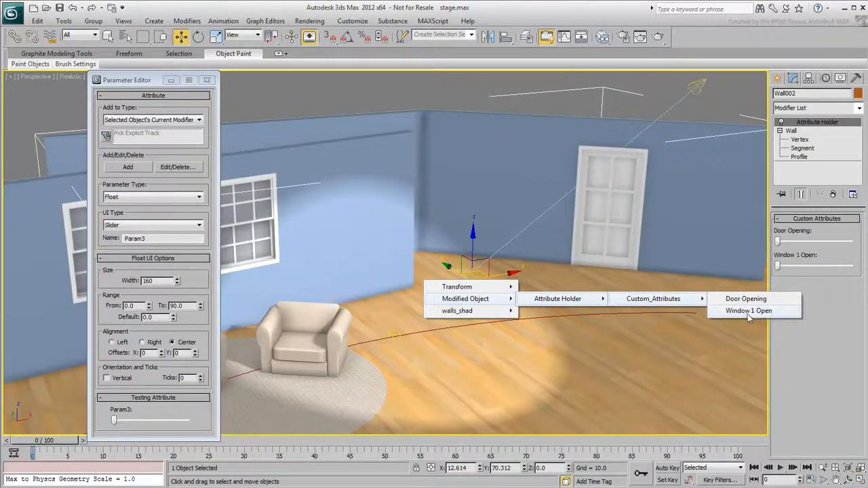
pyautogui.click(749, 310)
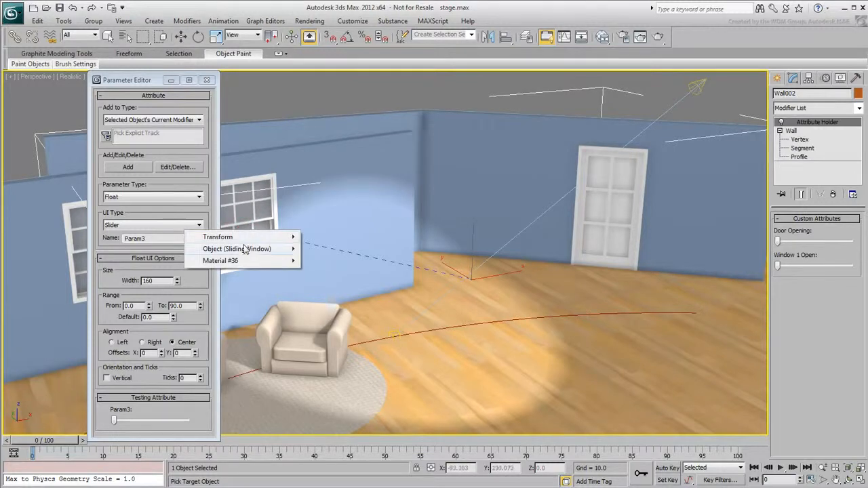
pyautogui.moveTo(236, 249)
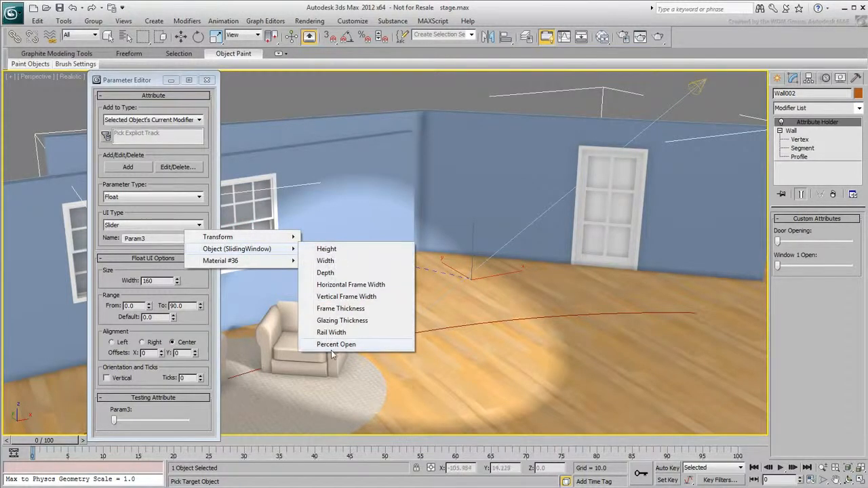
pyautogui.click(336, 345)
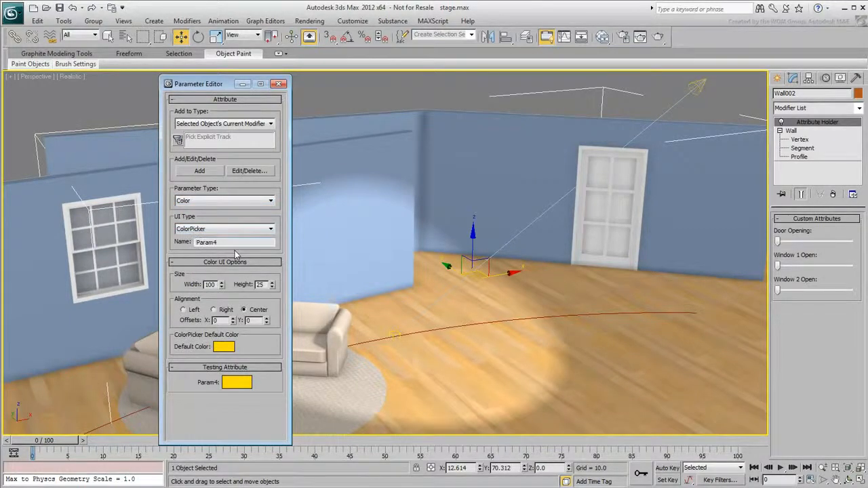
# Add a 'Light Color' colour attribute with a white default to the wall.
pyautogui.click(224, 347)
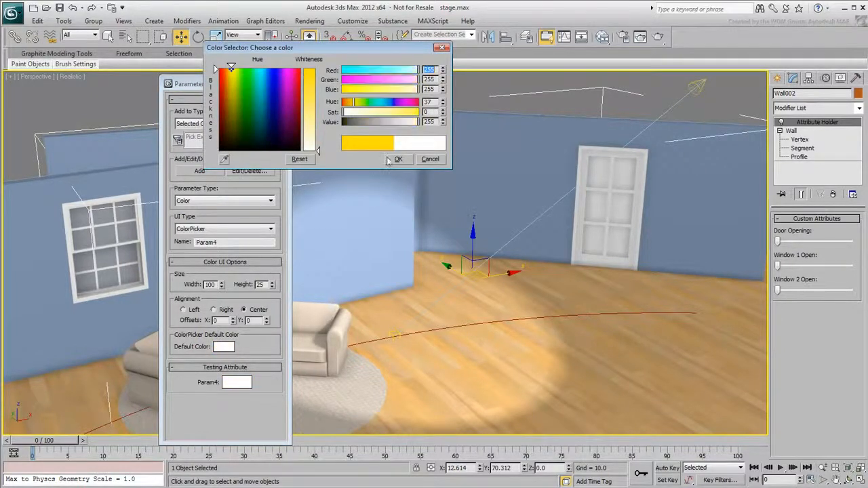
pyautogui.click(398, 159)
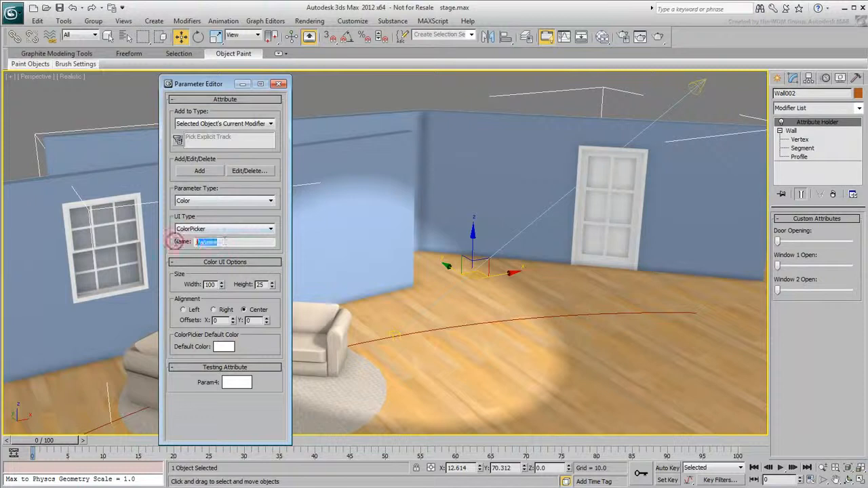
pyautogui.write('Light Color')
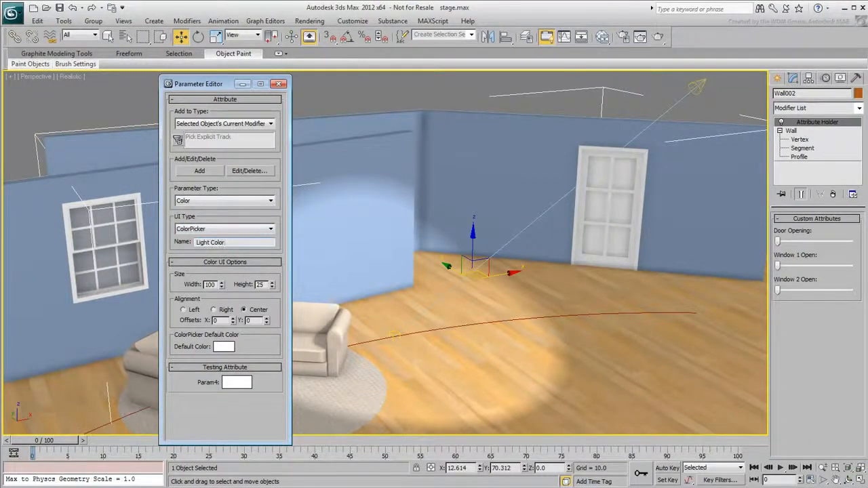
pyautogui.click(199, 170)
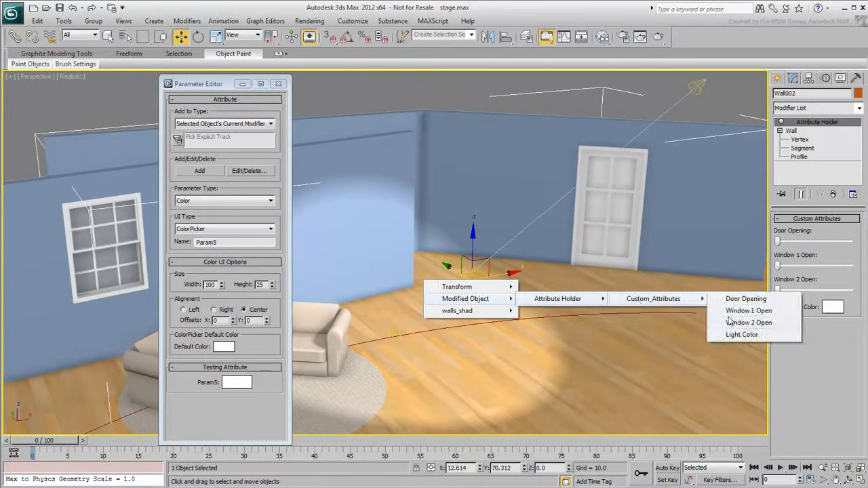
# Wire Light Color to Spot001's Color, then test the swatch and discard the green.
pyautogui.click(742, 334)
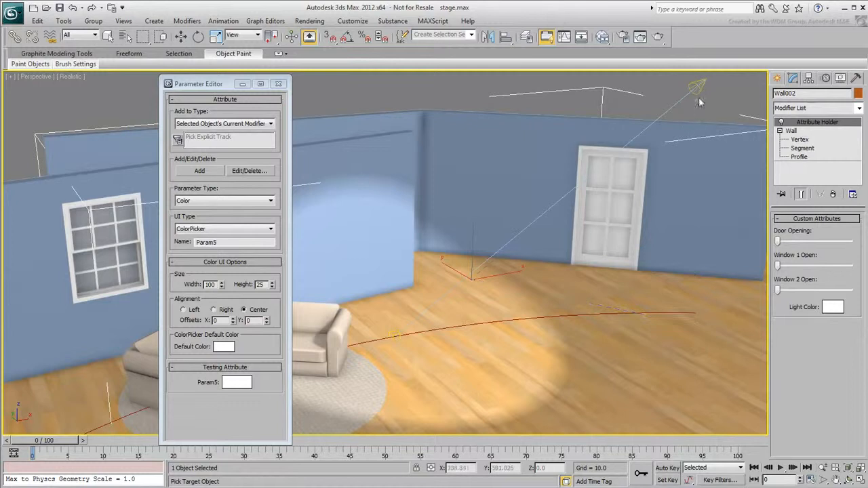
pyautogui.rightClick(697, 87)
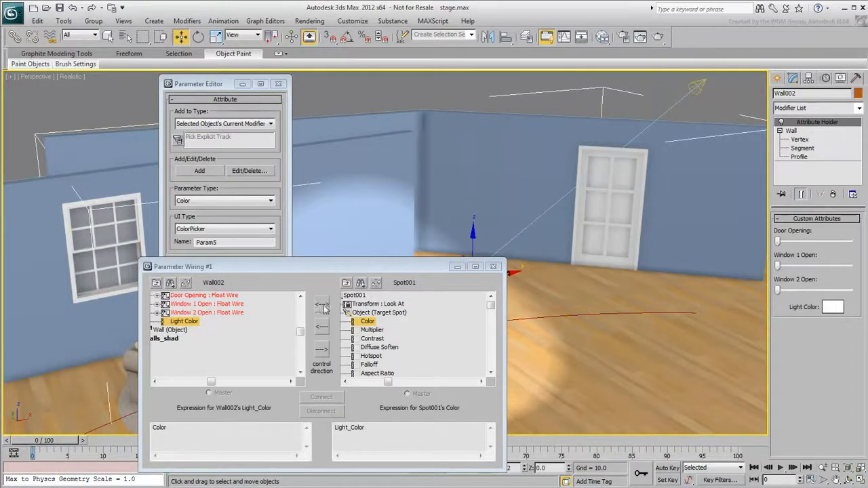
pyautogui.click(321, 397)
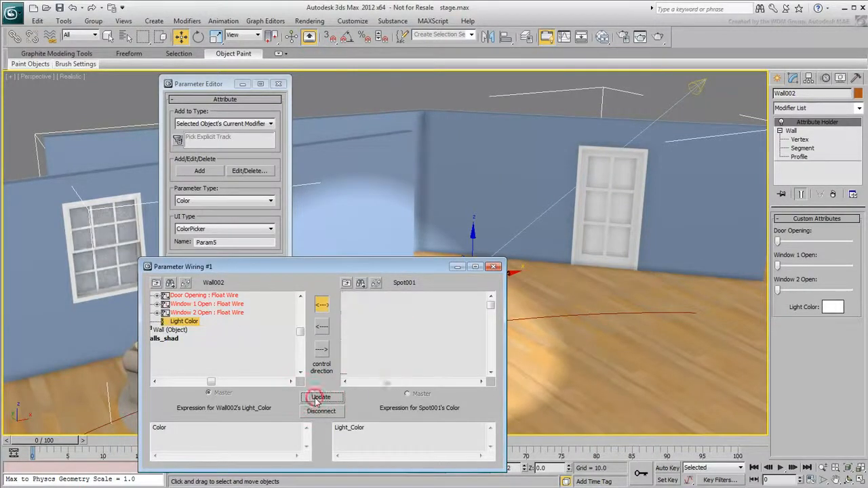
pyautogui.click(321, 397)
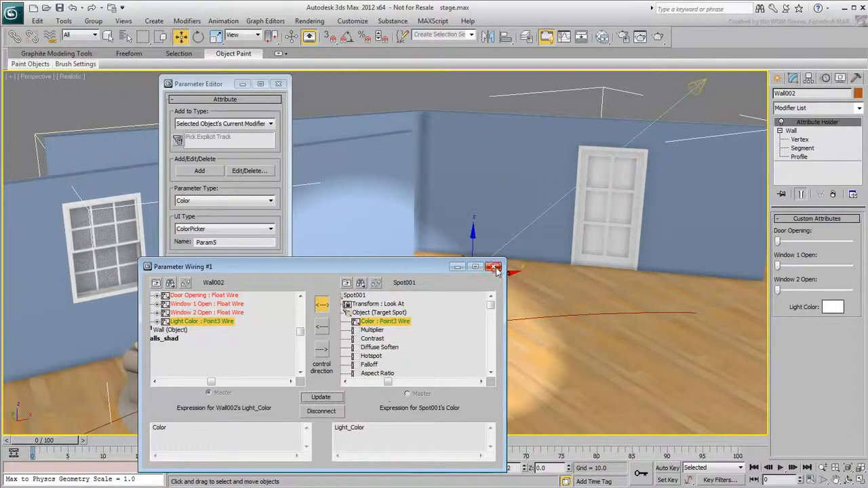
pyautogui.click(494, 266)
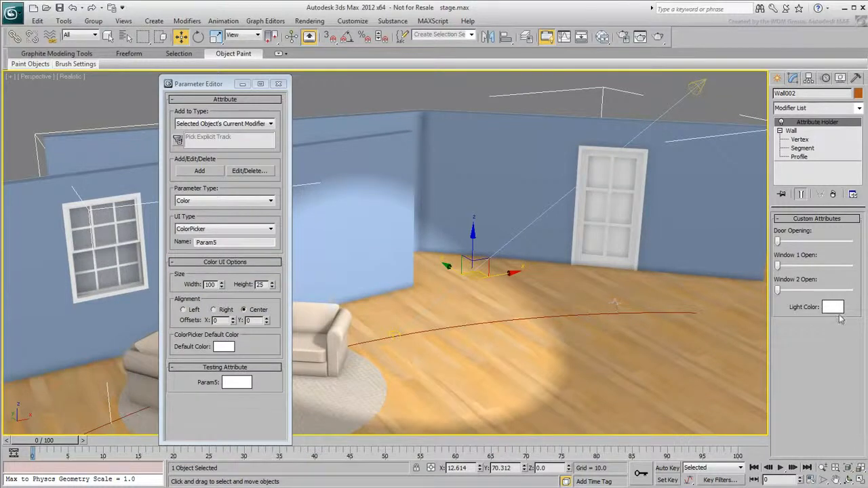
pyautogui.click(833, 307)
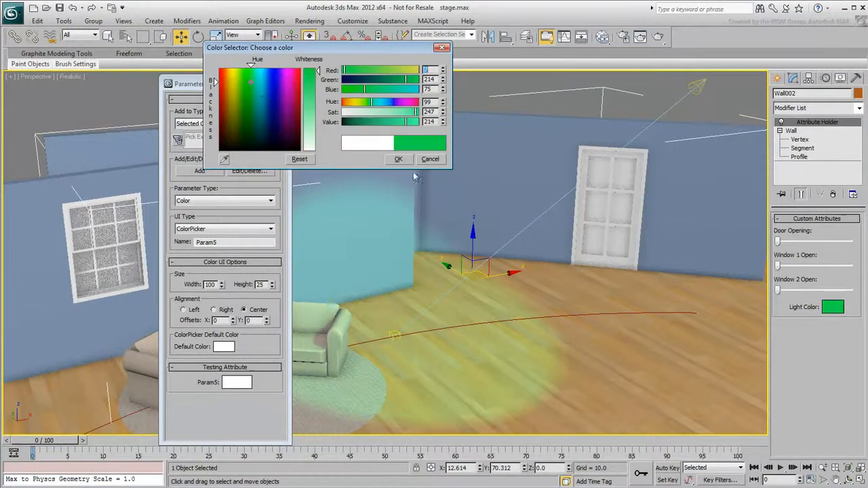
pyautogui.click(399, 159)
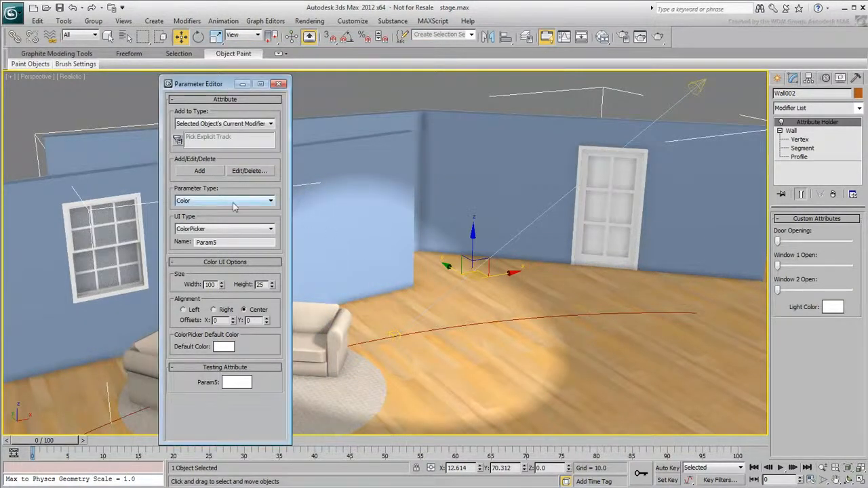
# Add a 'Light Strength' float spinner ranging 0 to 5, default 1, to the wall.
pyautogui.click(270, 200)
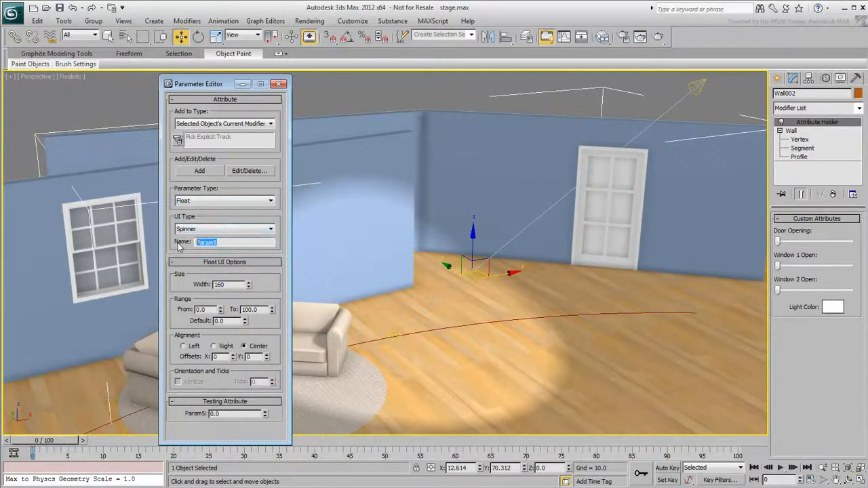
pyautogui.write('Light Si')
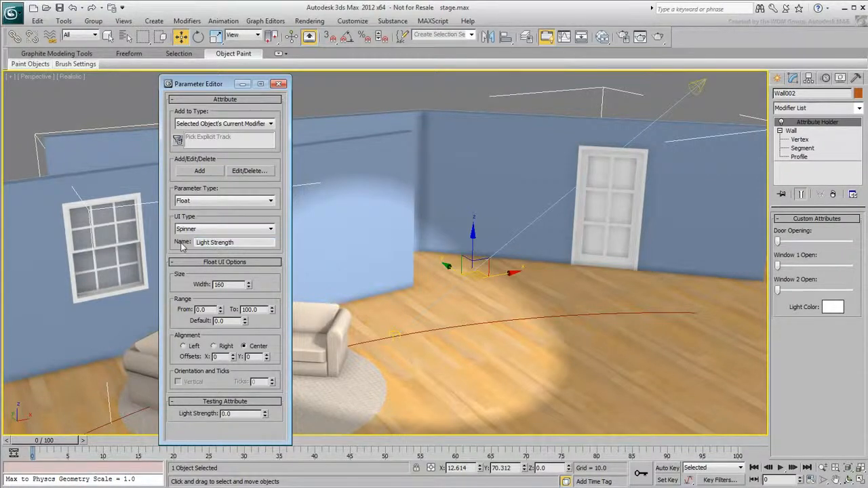
pyautogui.tripleClick(250, 309)
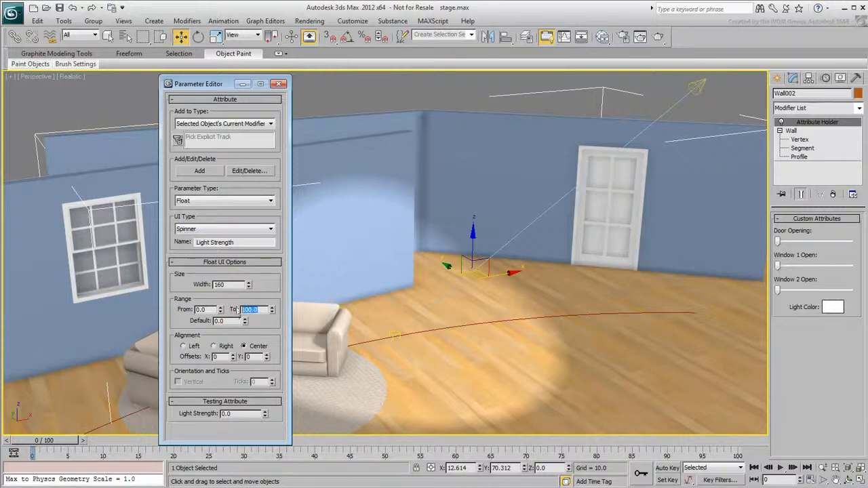
pyautogui.write('5.0')
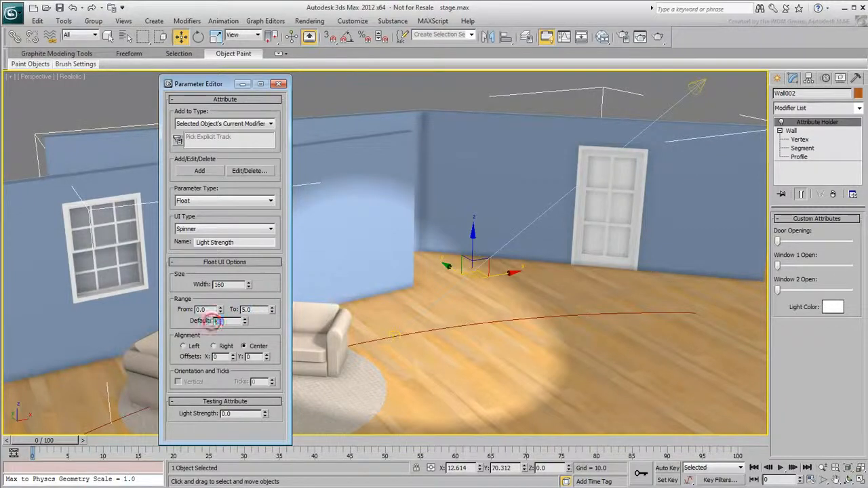
pyautogui.click(218, 320)
pyautogui.write('1')
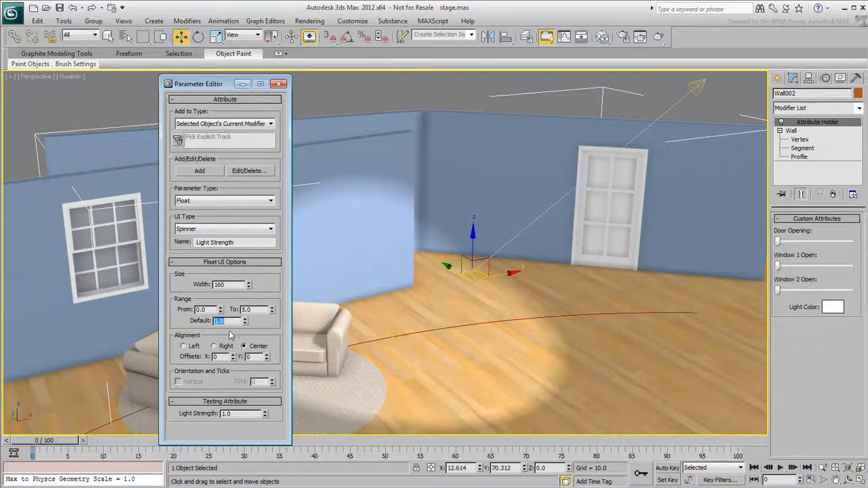
pyautogui.click(199, 170)
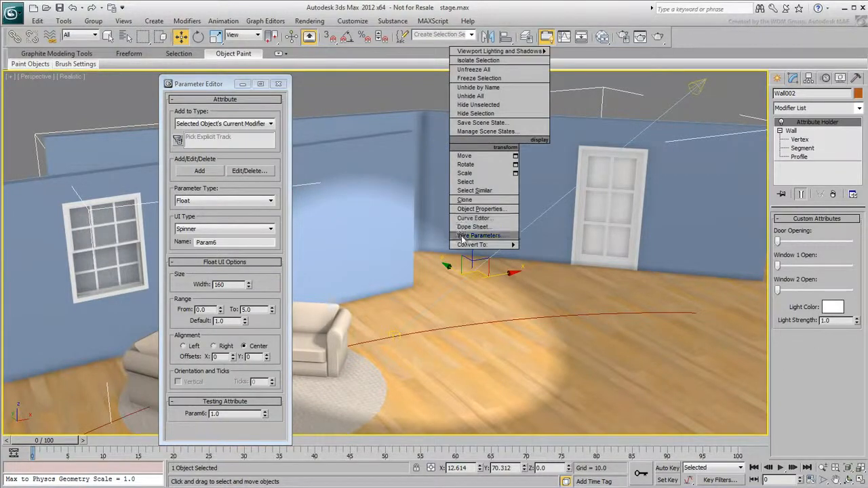
# Wire Light Strength to Spot001's Multiplier, close the wiring dialog, and test the value.
pyautogui.click(478, 236)
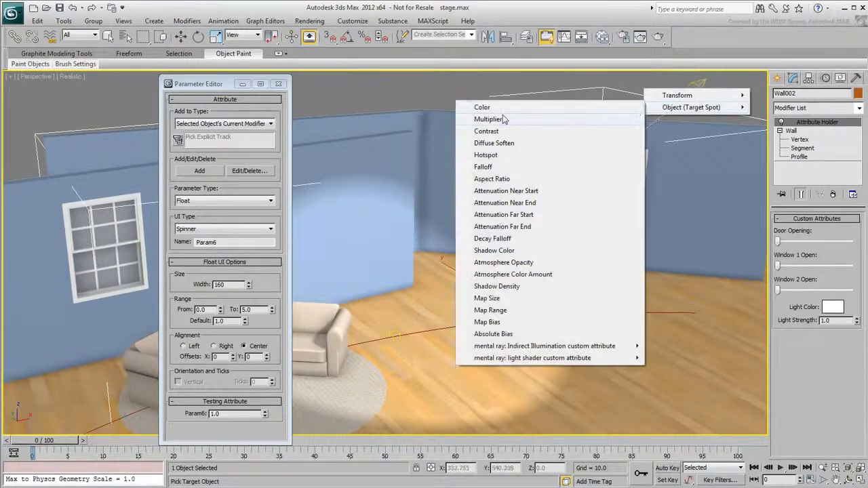
pyautogui.click(487, 120)
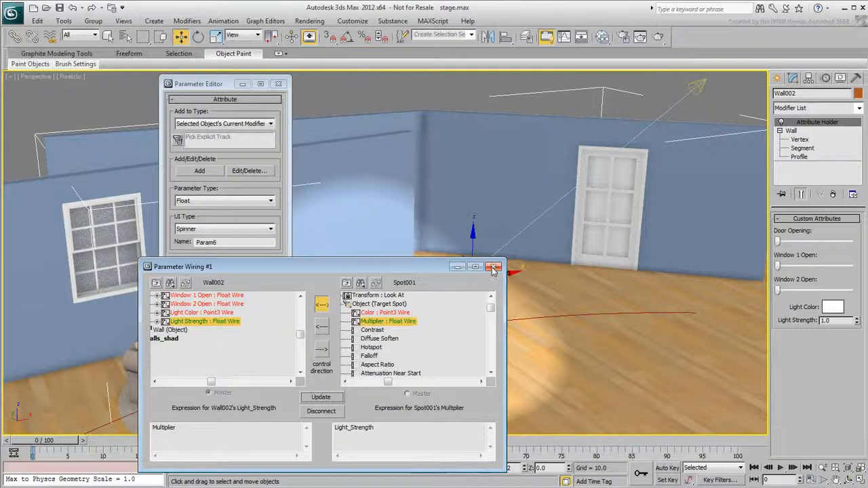
pyautogui.click(493, 267)
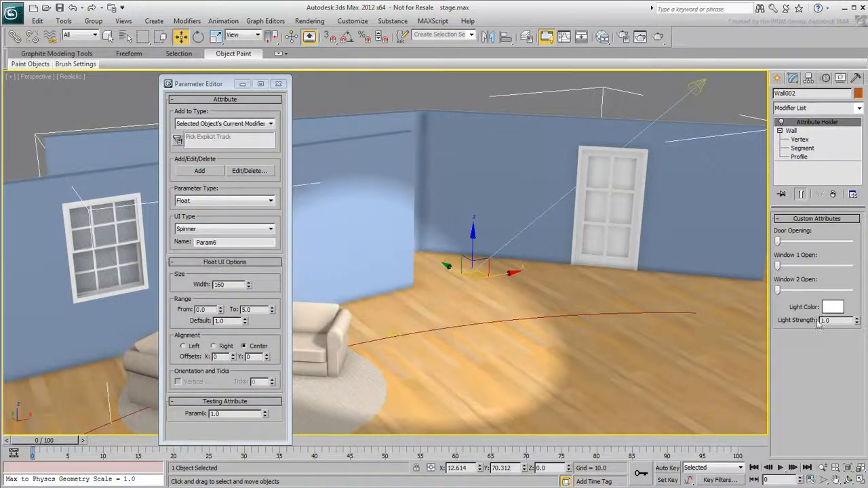
pyautogui.click(856, 320)
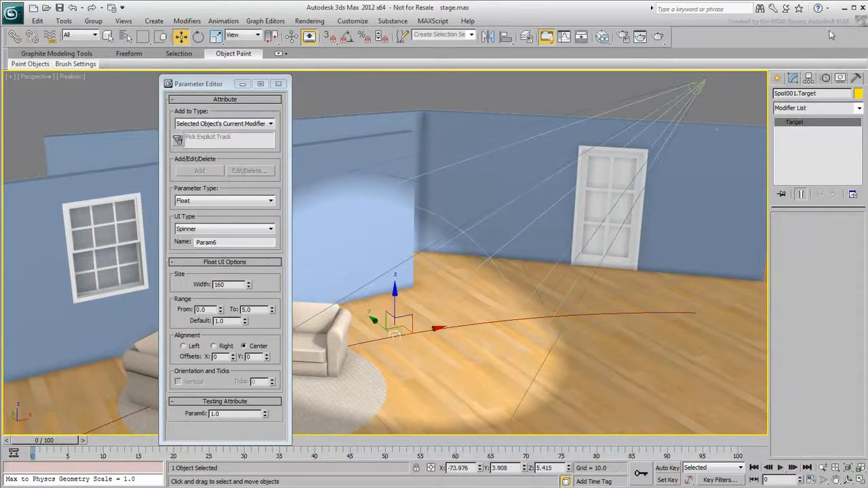
# Add a 'Light Target' slider attribute (0–100, default 50) to Wall002.
pyautogui.click(809, 78)
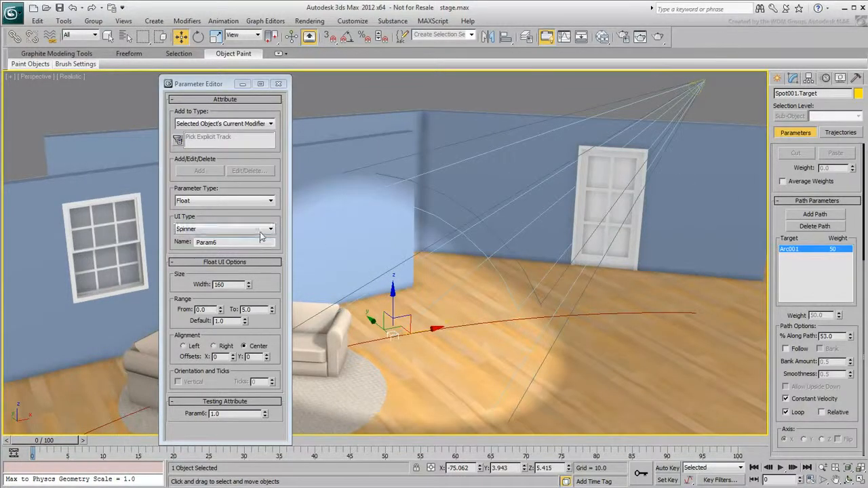
pyautogui.click(270, 229)
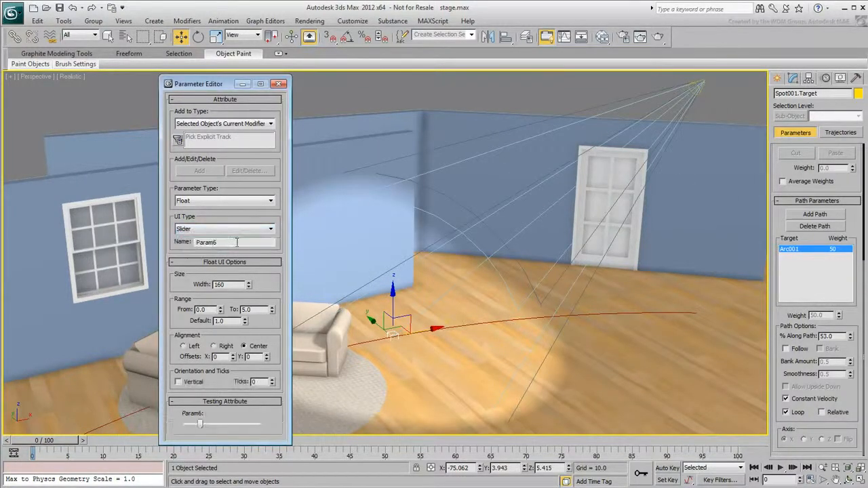
pyautogui.write('Light Target')
pyautogui.write('100')
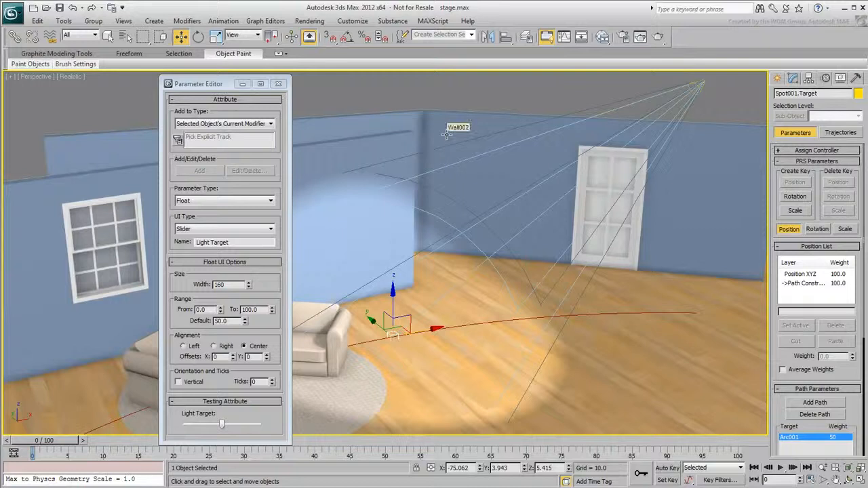
pyautogui.click(459, 127)
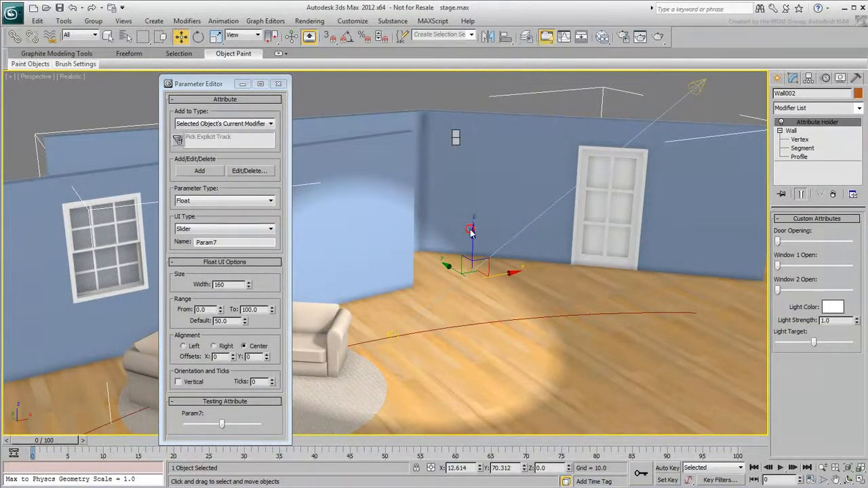
# Wire Wall002's Light Target attribute to control Spot001 target's Path Constraint Percent.
pyautogui.rightClick(471, 231)
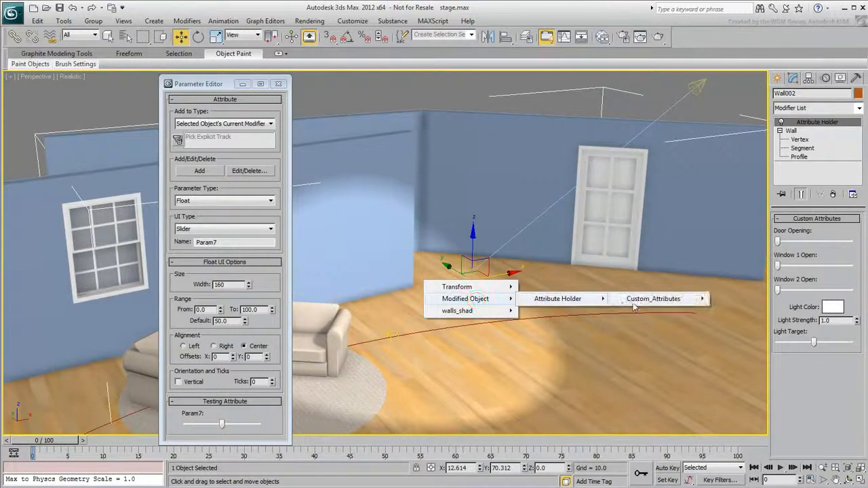
pyautogui.click(653, 299)
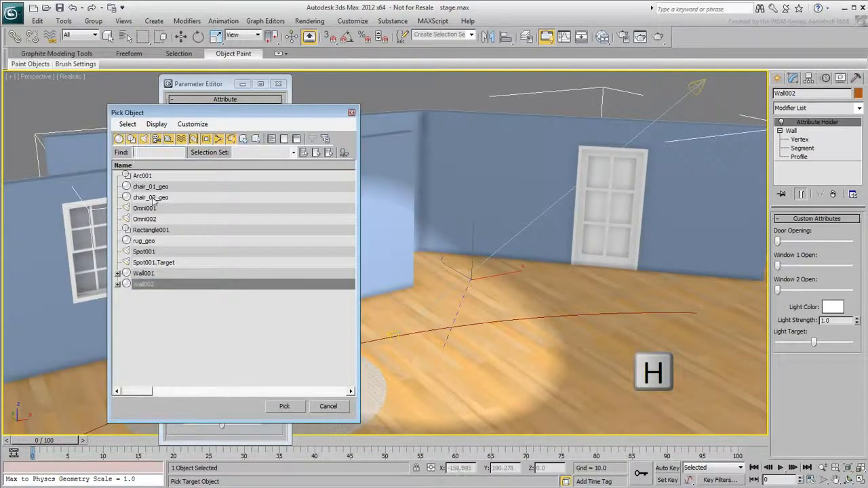
pyautogui.click(154, 263)
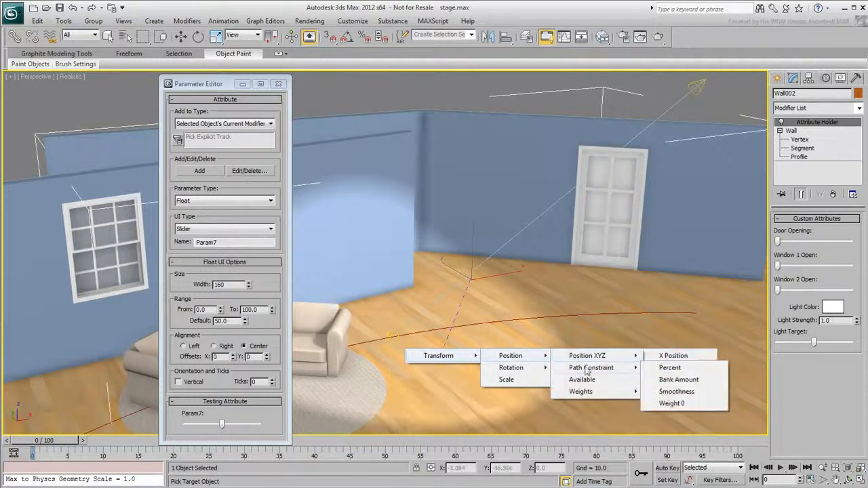
pyautogui.moveTo(670, 368)
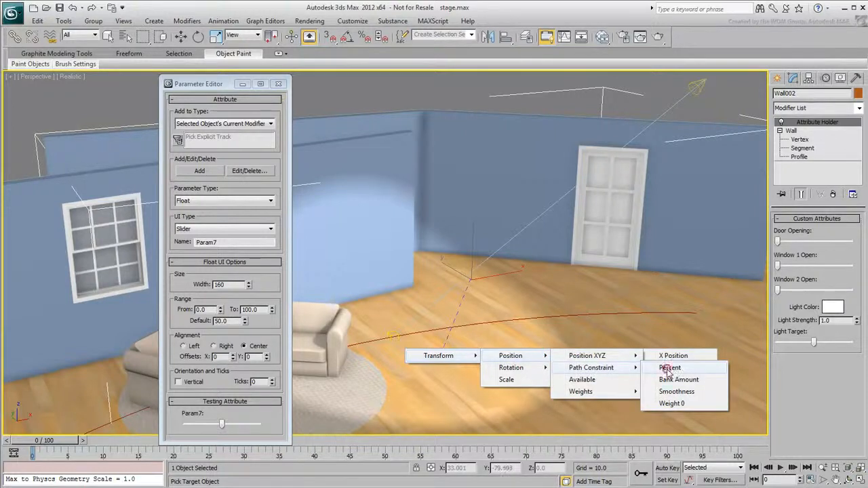
pyautogui.click(669, 368)
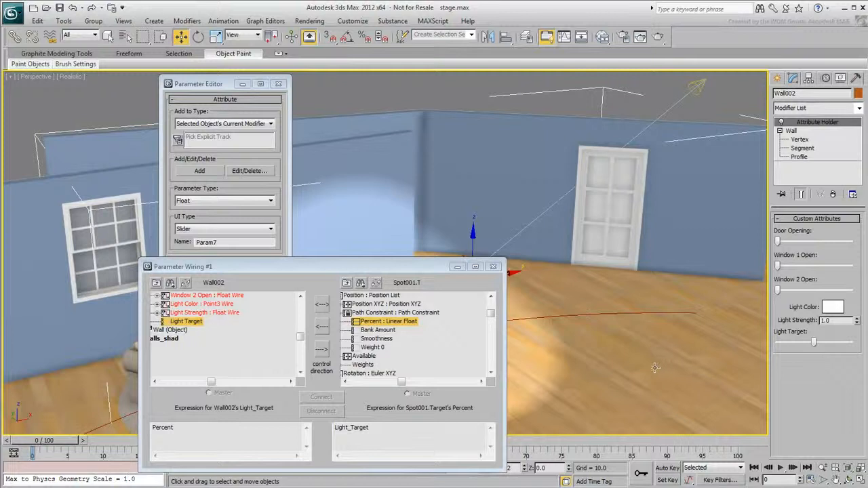
pyautogui.click(322, 351)
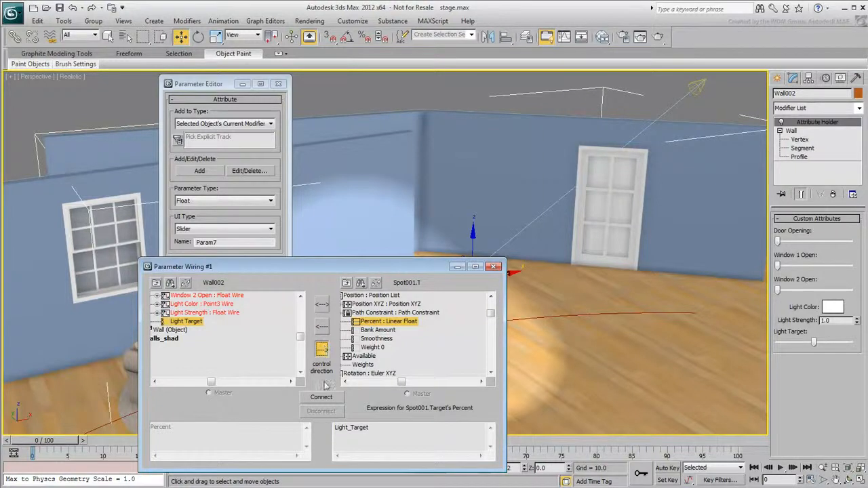
pyautogui.click(321, 397)
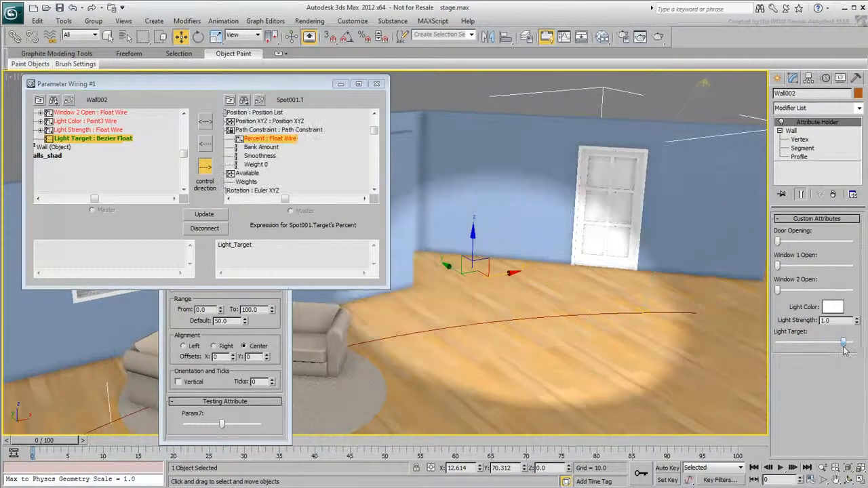
# Drag Light Target to move the spotlight, then insert '/' after Light_Target in Percent expression.
pyautogui.moveTo(845, 344); pyautogui.dragTo(812, 344)
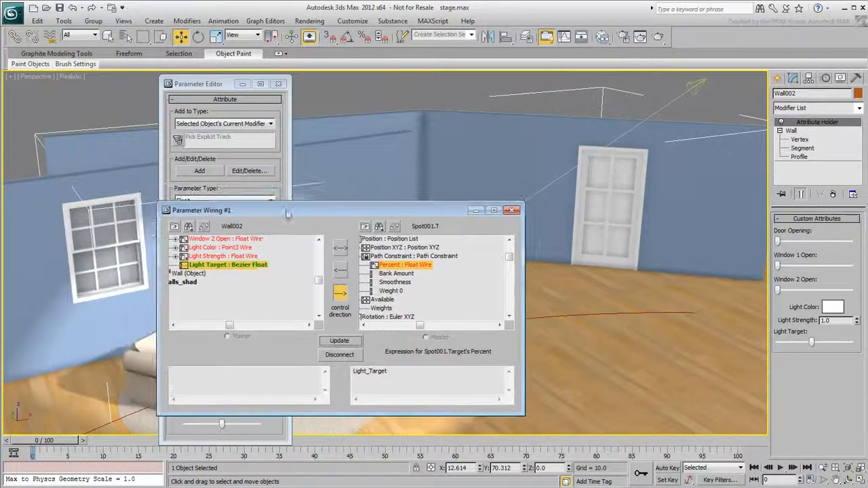
pyautogui.click(414, 371)
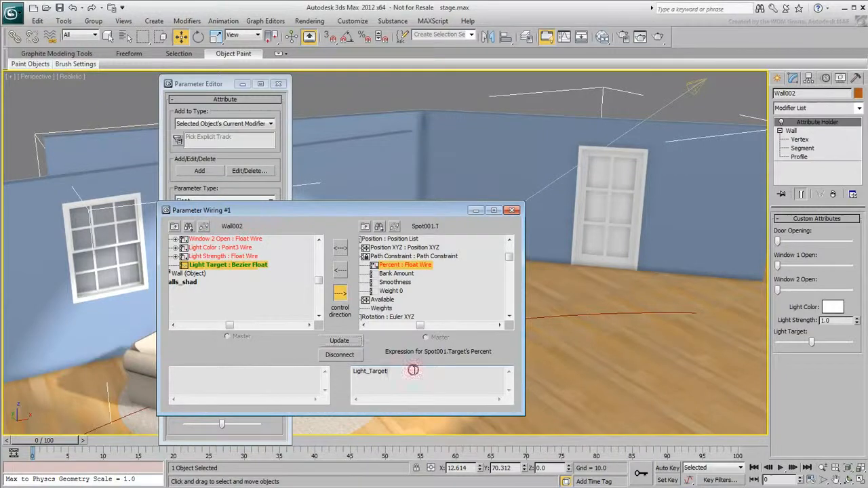
pyautogui.click(412, 371)
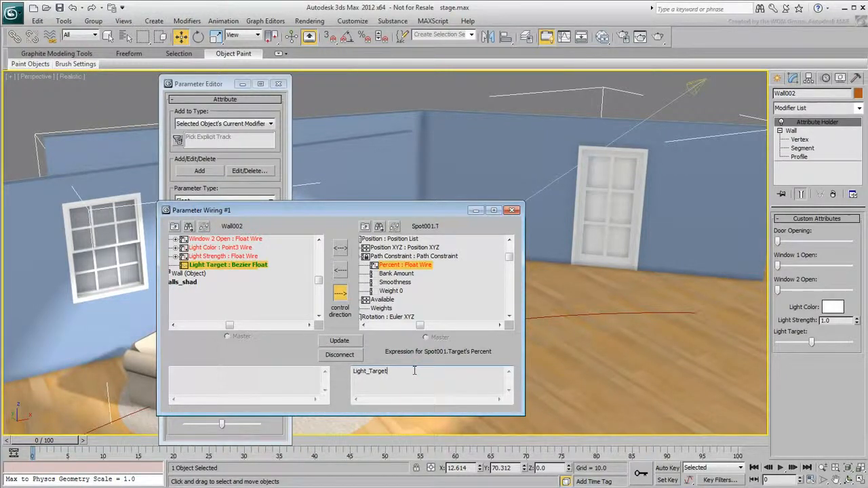
pyautogui.write('/')
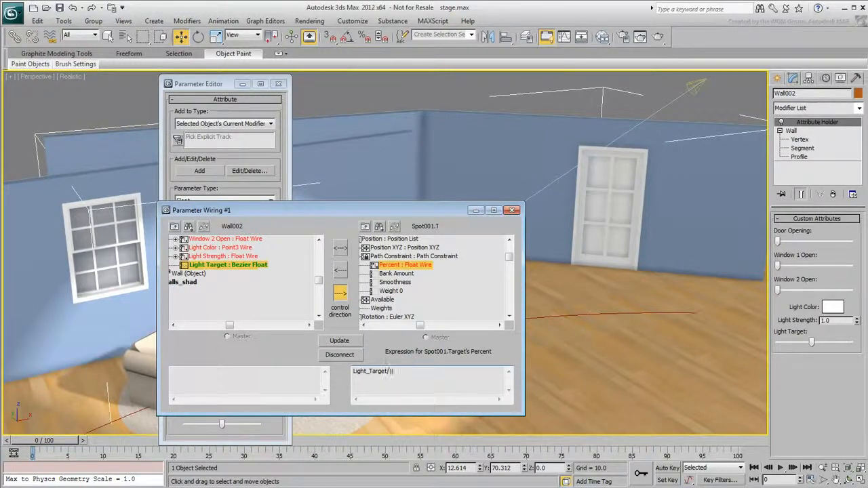
pyautogui.click(339, 340)
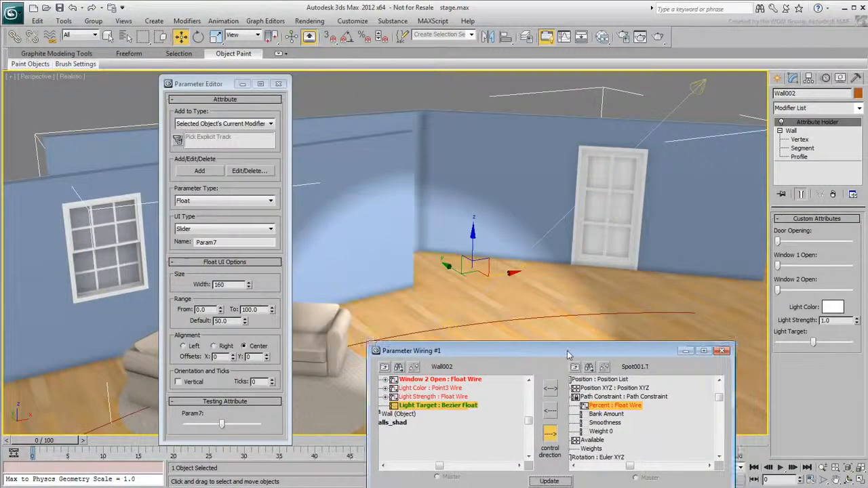
# Edit the Light Target slider to range 0 to 1 with default 0.5.
pyautogui.moveTo(199, 84); pyautogui.dragTo(146, 83)
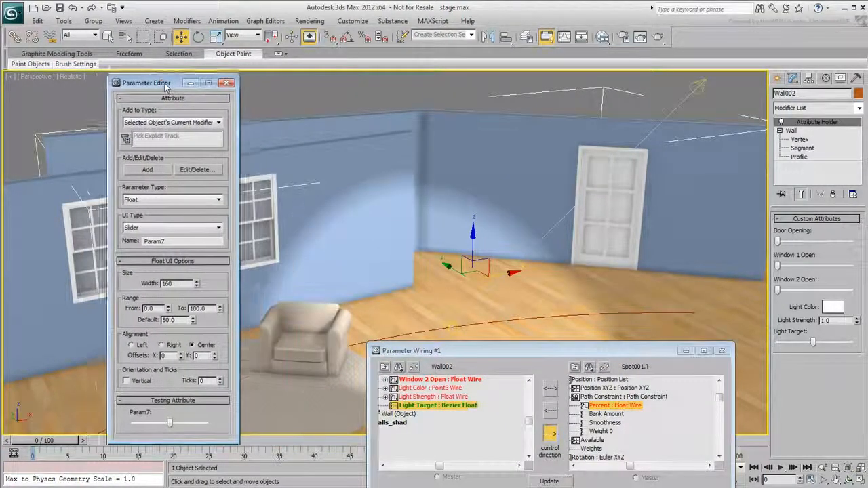
pyautogui.click(197, 170)
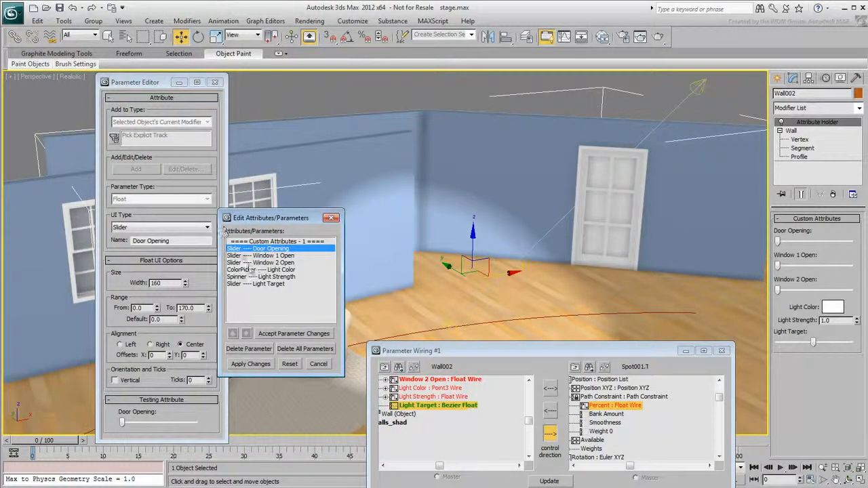
pyautogui.click(256, 284)
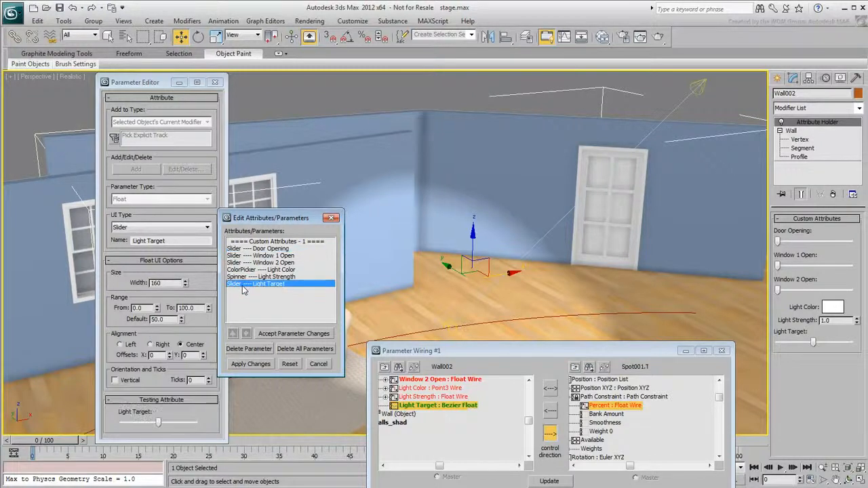
pyautogui.moveTo(196, 320)
pyautogui.write('1')
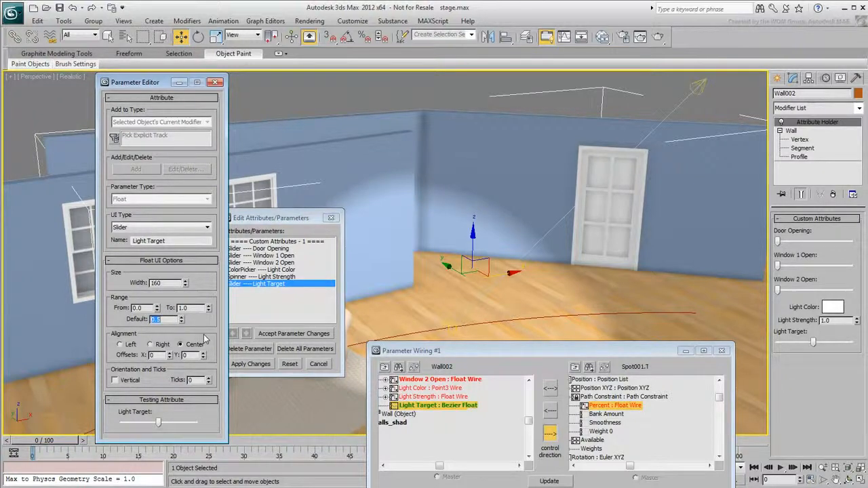
pyautogui.click(251, 364)
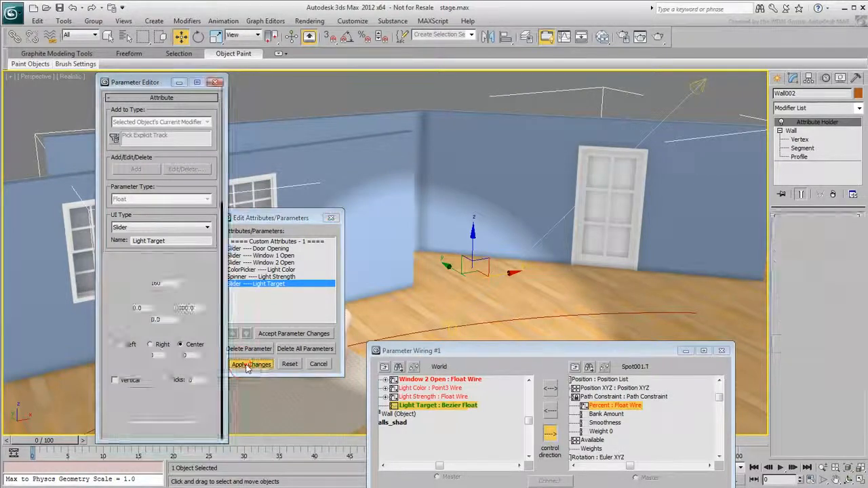
pyautogui.click(251, 364)
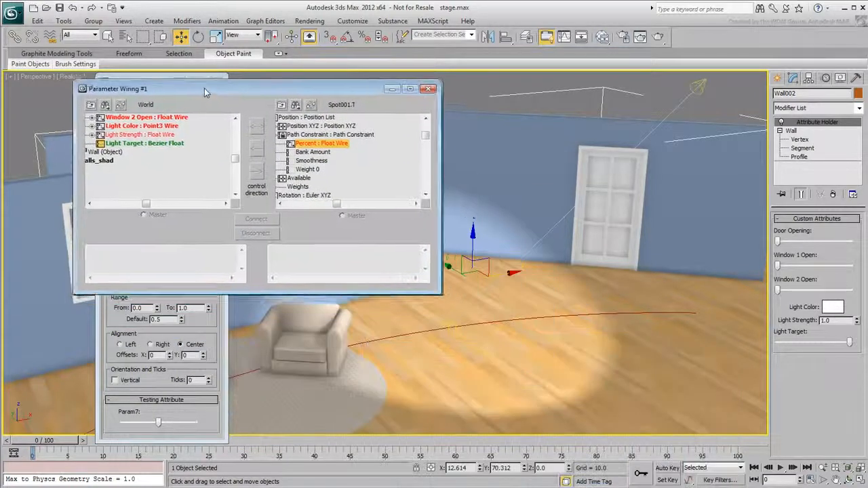
pyautogui.moveTo(207, 88); pyautogui.dragTo(204, 84)
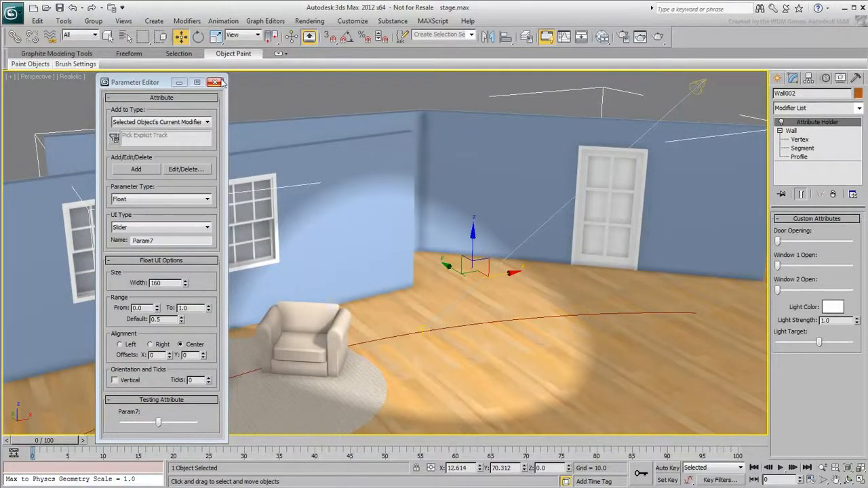
# Close the Parameter Editor, scrub to an earlier frame and change the spotlight's Light Color.
pyautogui.click(214, 82)
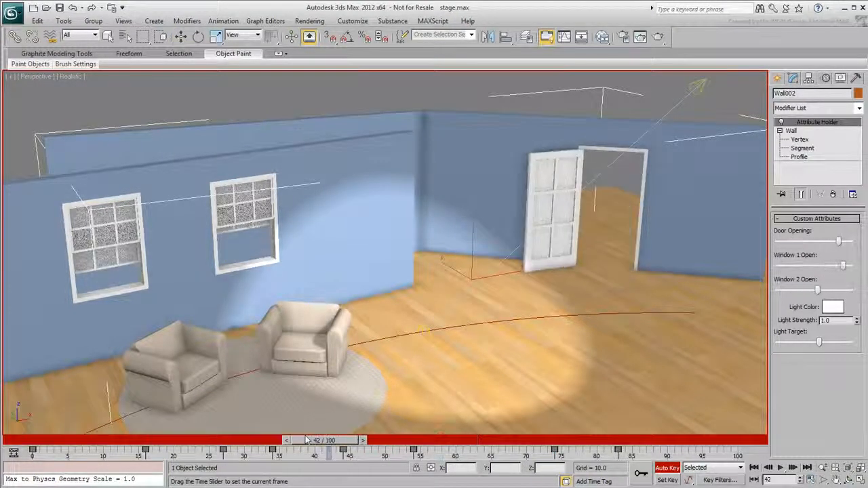
pyautogui.moveTo(309, 440); pyautogui.dragTo(112, 440)
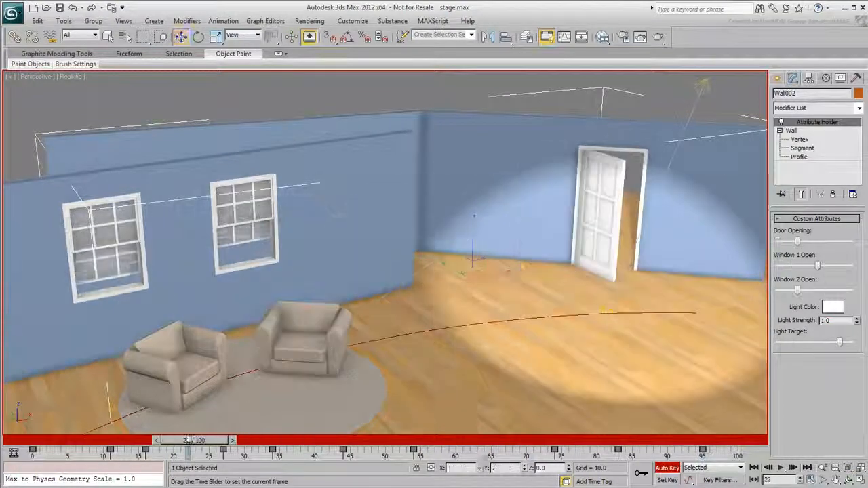
pyautogui.click(834, 306)
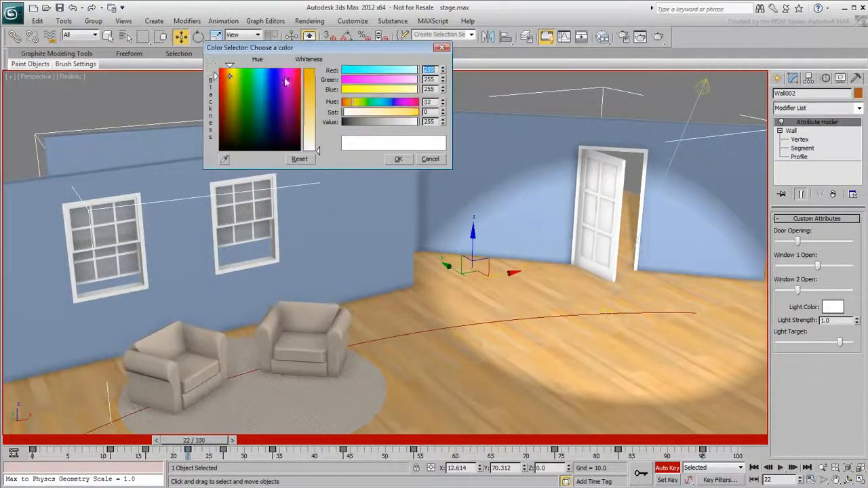
pyautogui.click(398, 159)
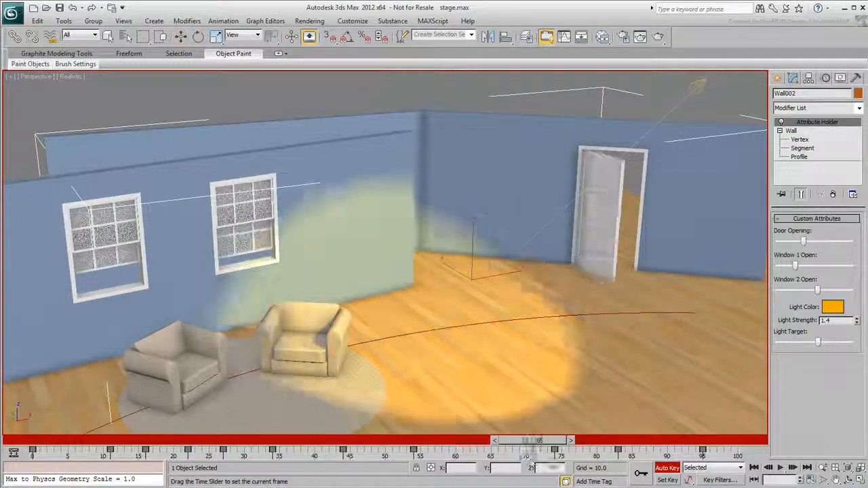
pyautogui.click(834, 307)
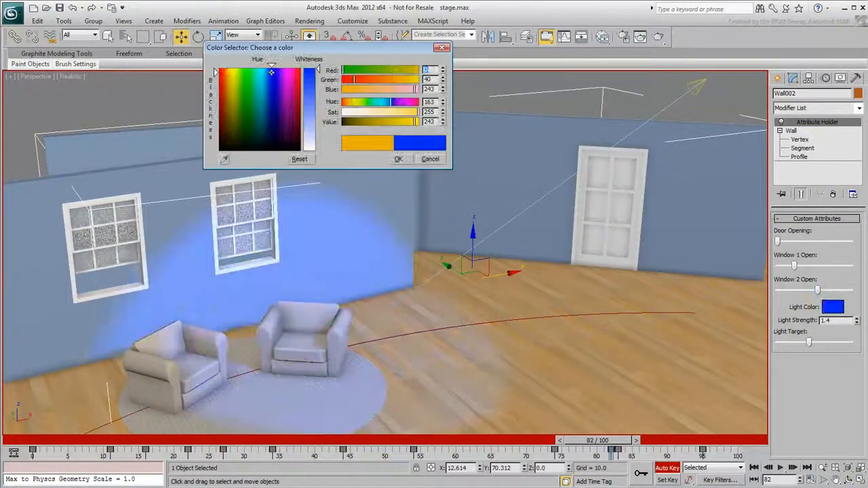